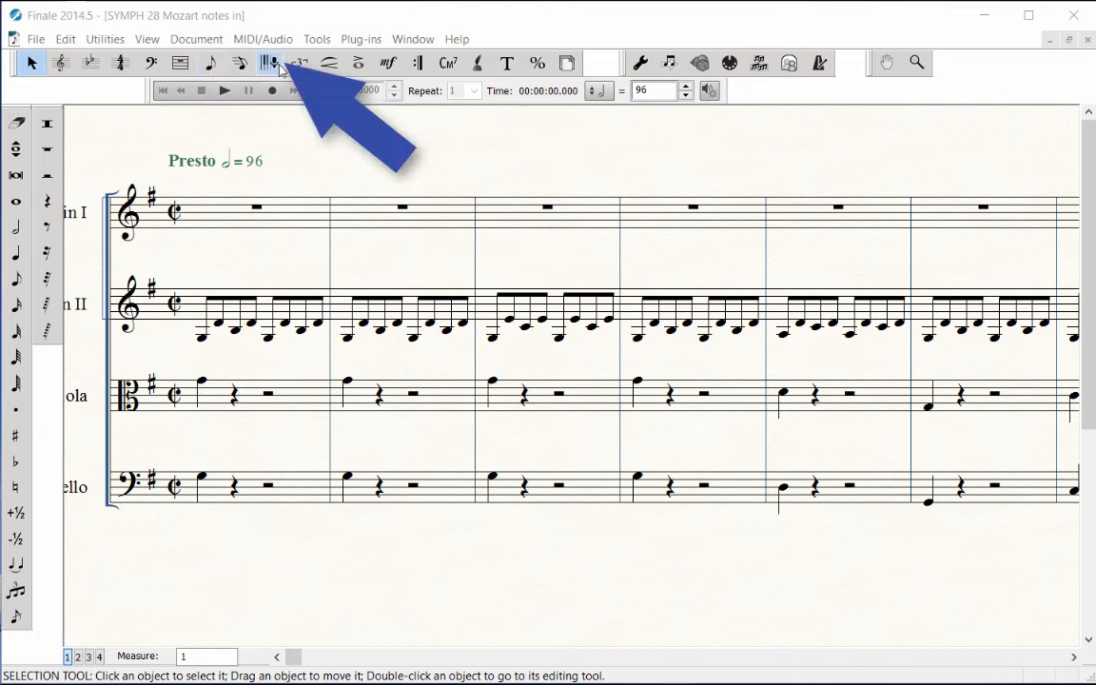
# Activate the HyperScribe tool and show its menu's Beat Source choices.
pyautogui.click(271, 63)
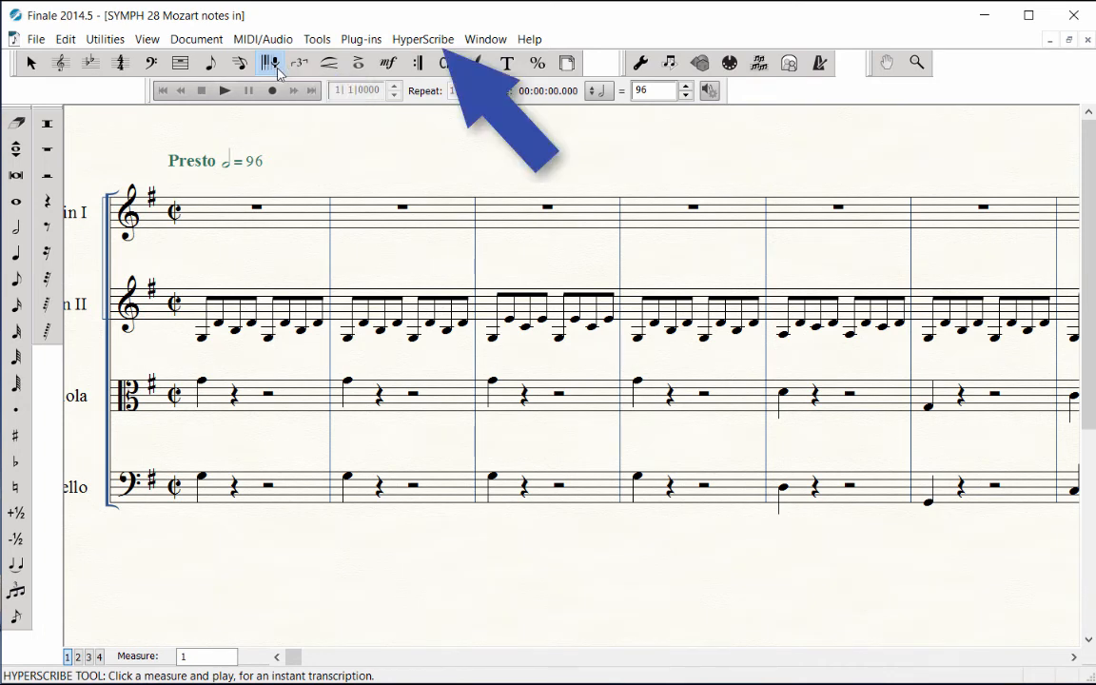
pyautogui.click(422, 39)
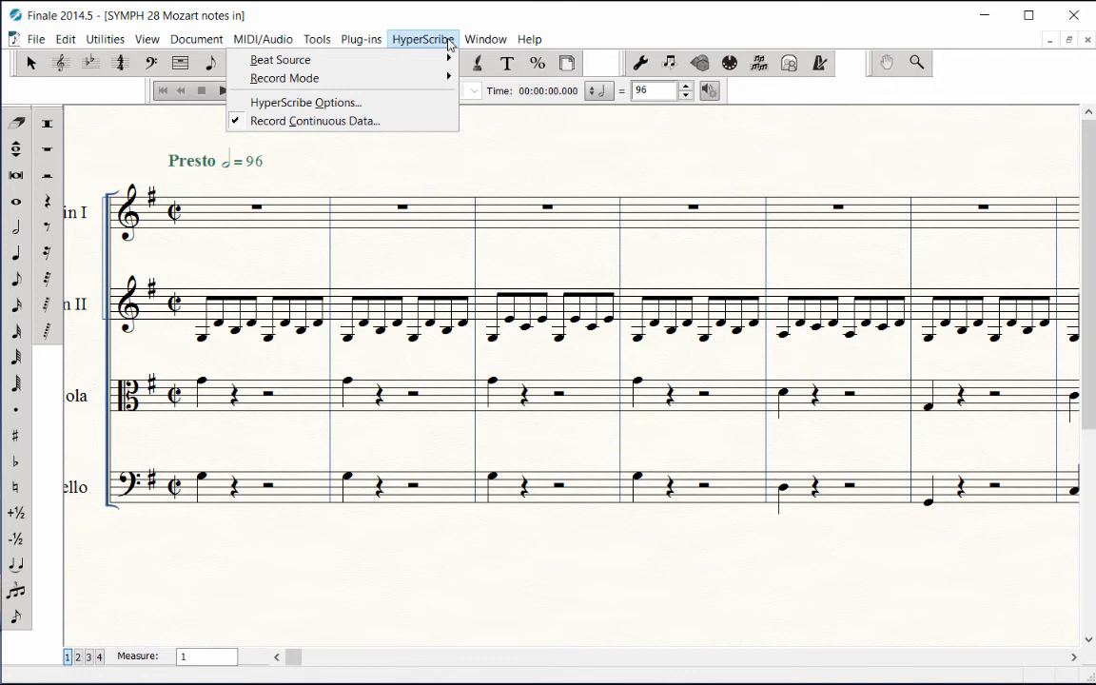
pyautogui.moveTo(280, 59)
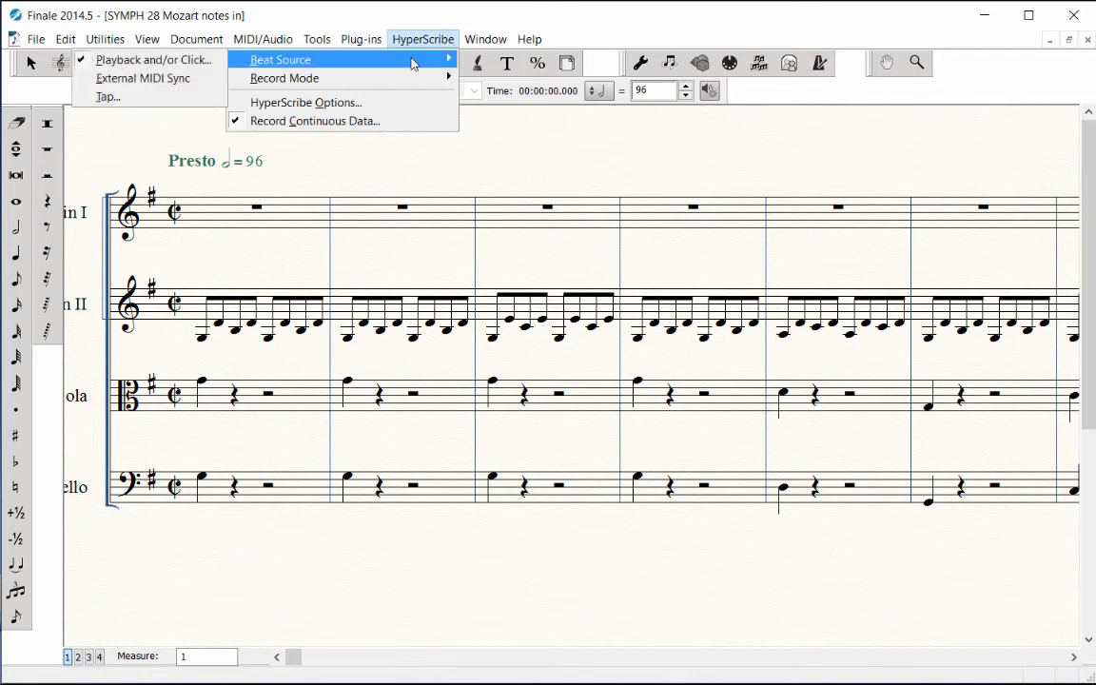
pyautogui.moveTo(153, 59)
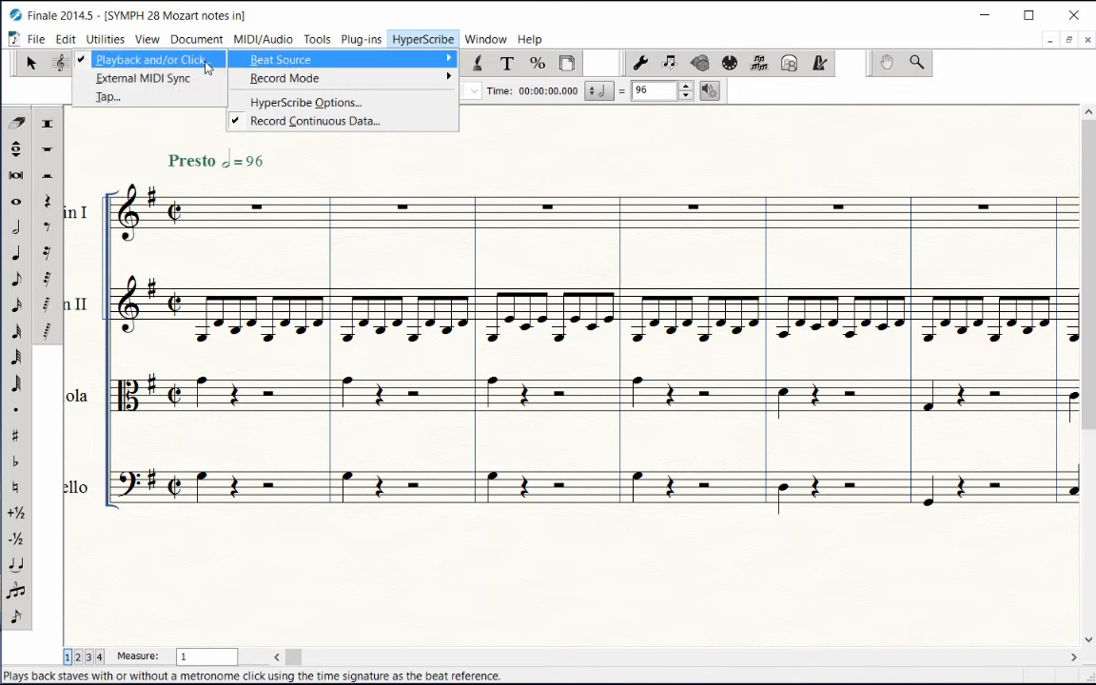
# Set Playback and/or Click beat source to tempo 92 with a quarter-note beat.
pyautogui.click(152, 59)
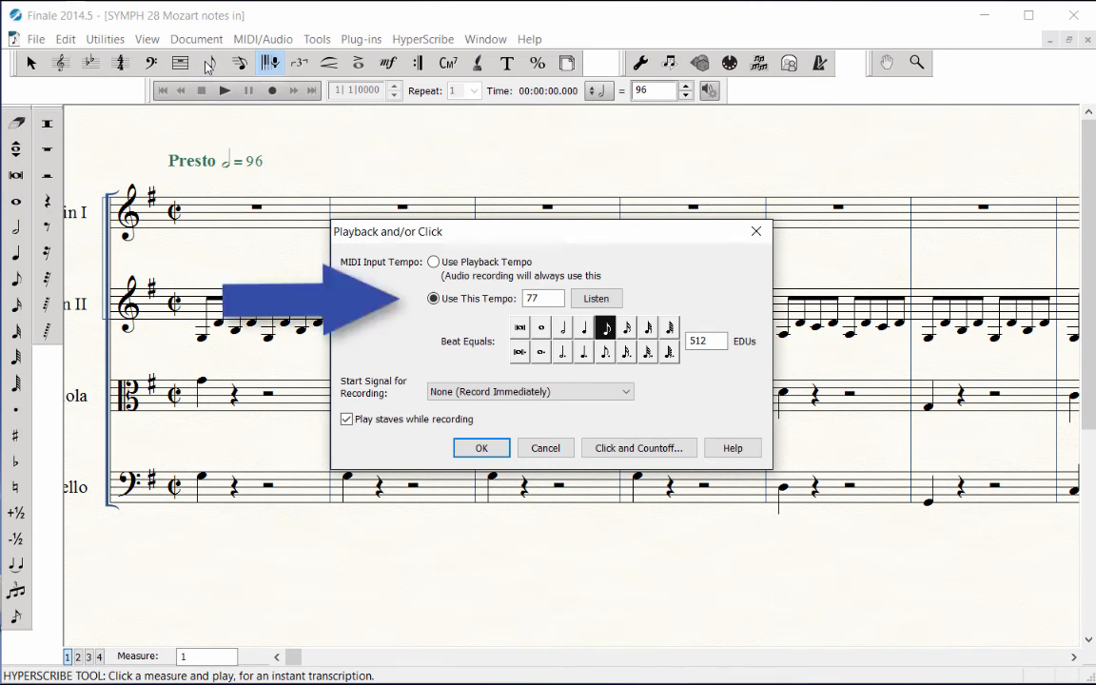
pyautogui.moveTo(422, 286)
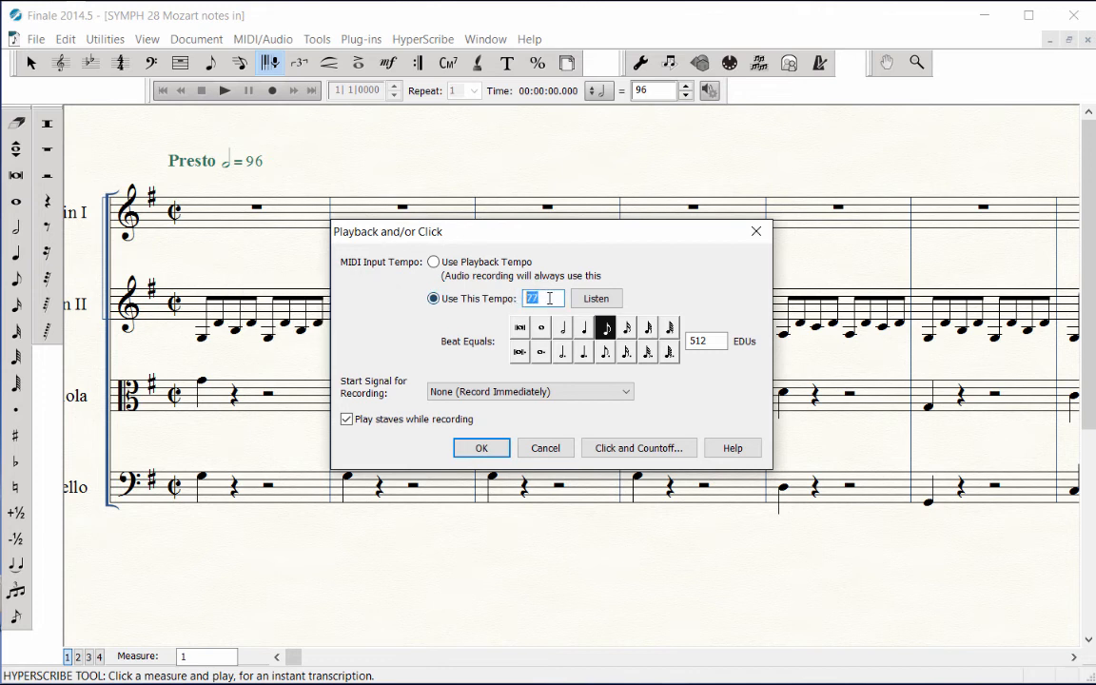
pyautogui.write('9')
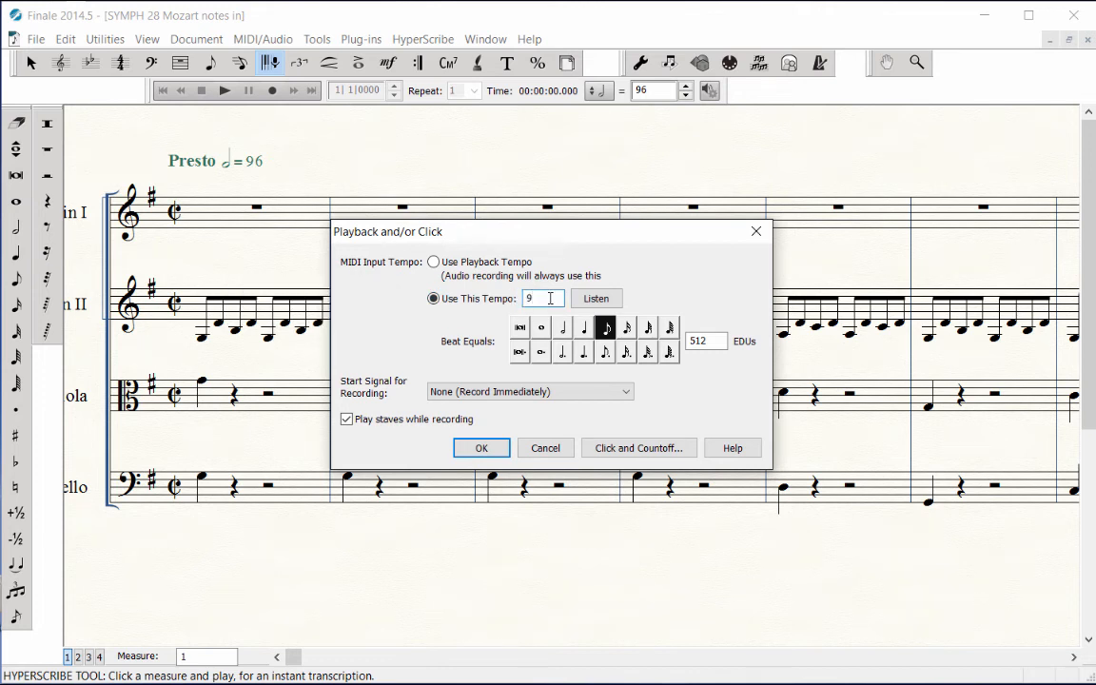
pyautogui.write('2')
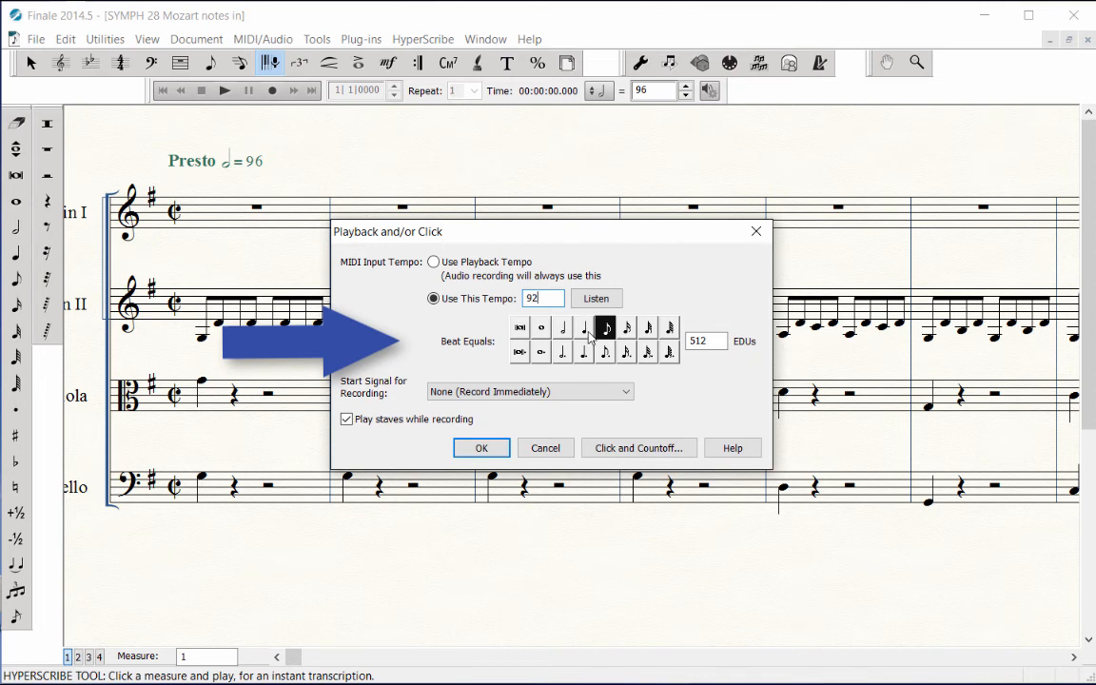
pyautogui.click(585, 327)
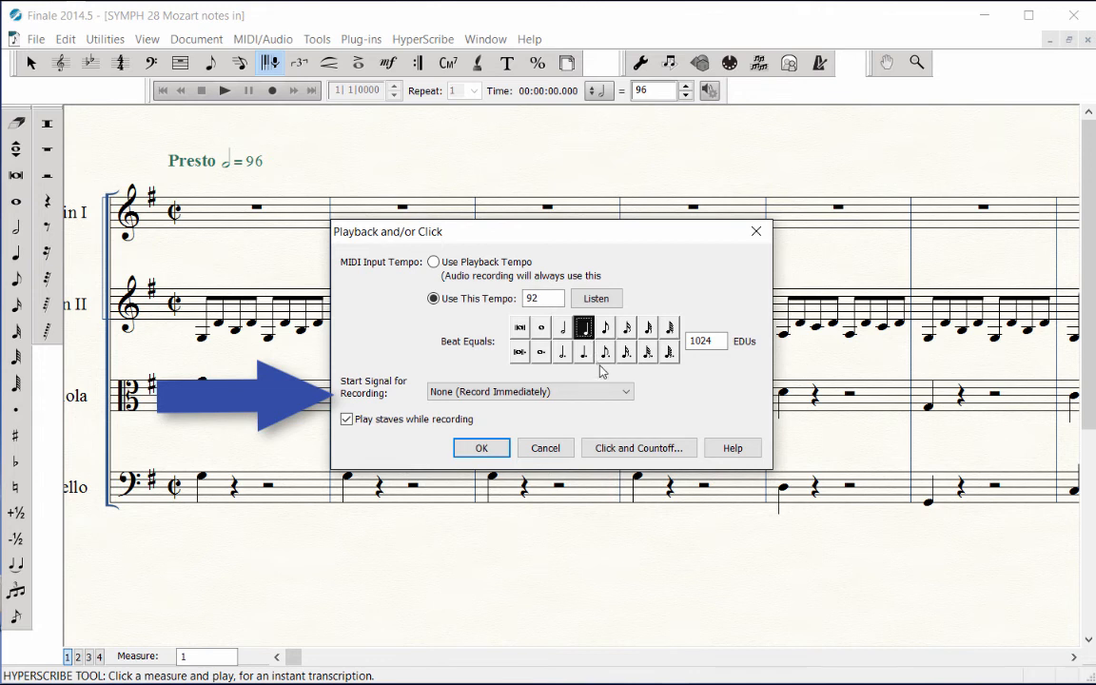
pyautogui.moveTo(614, 406)
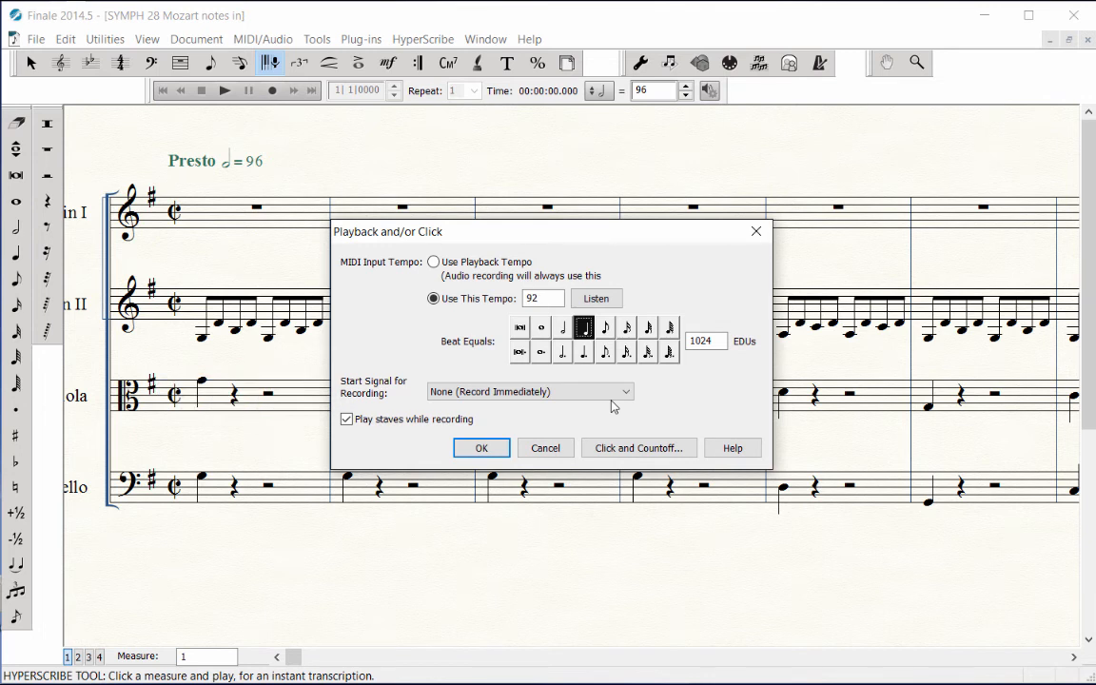
pyautogui.moveTo(622, 429)
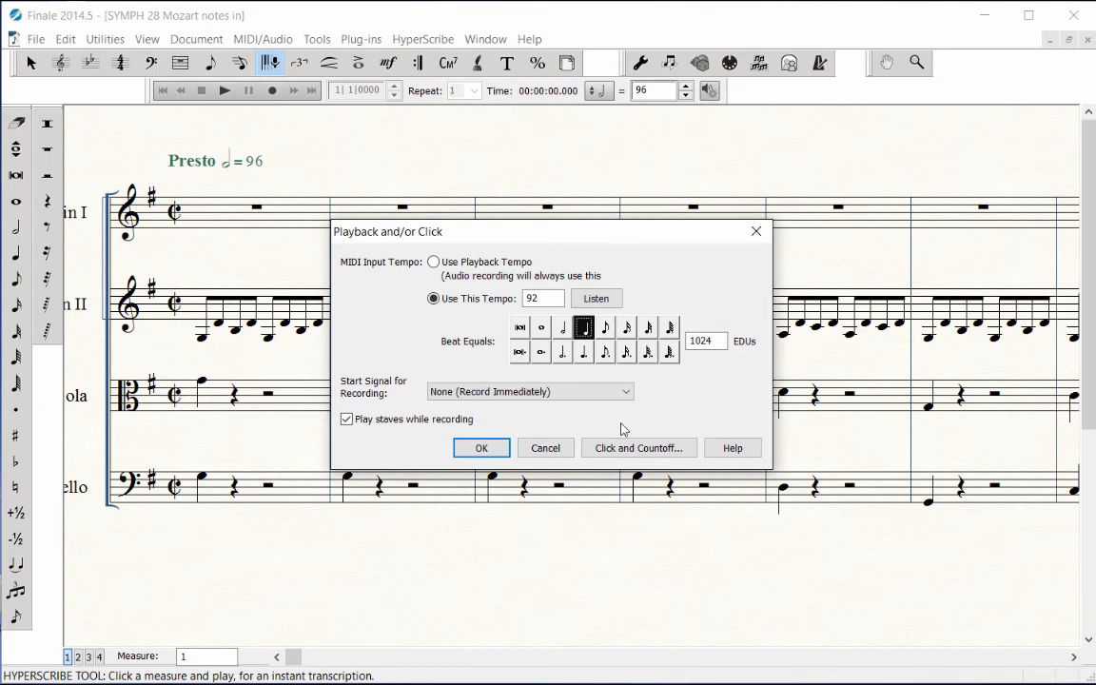
pyautogui.click(639, 448)
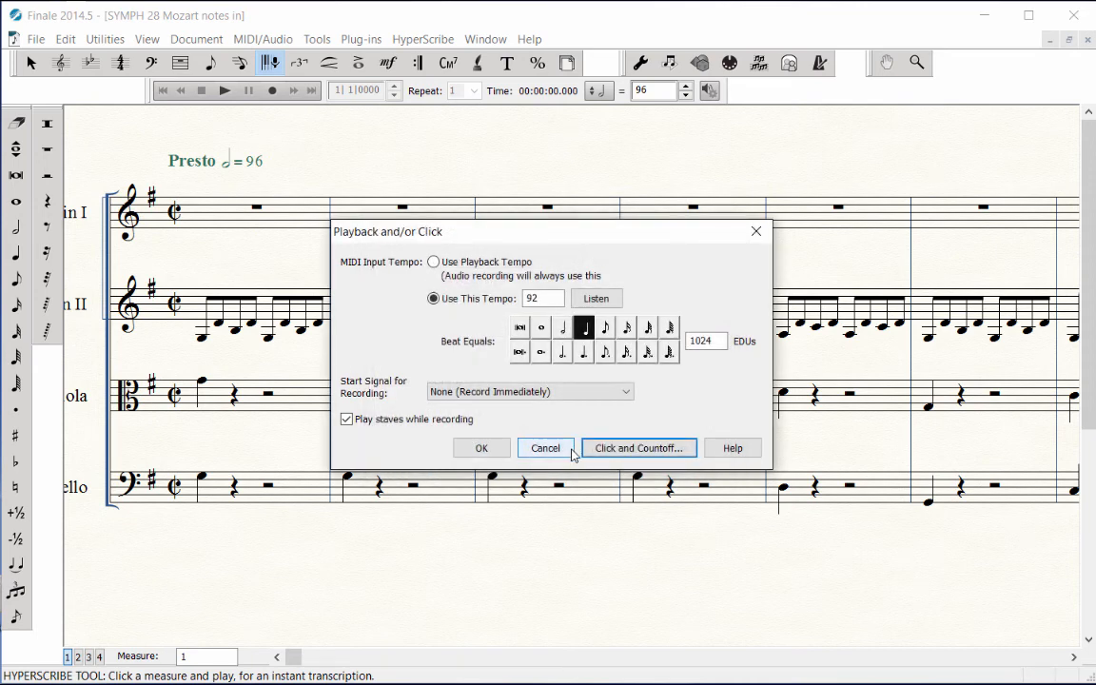
pyautogui.click(546, 449)
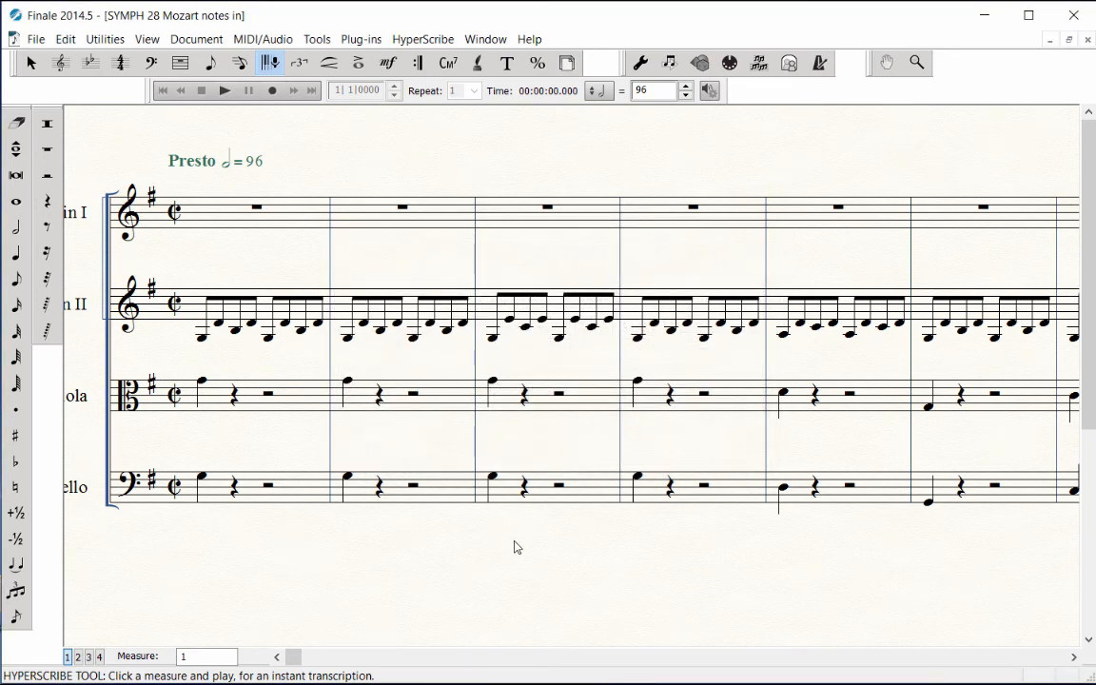
pyautogui.click(422, 39)
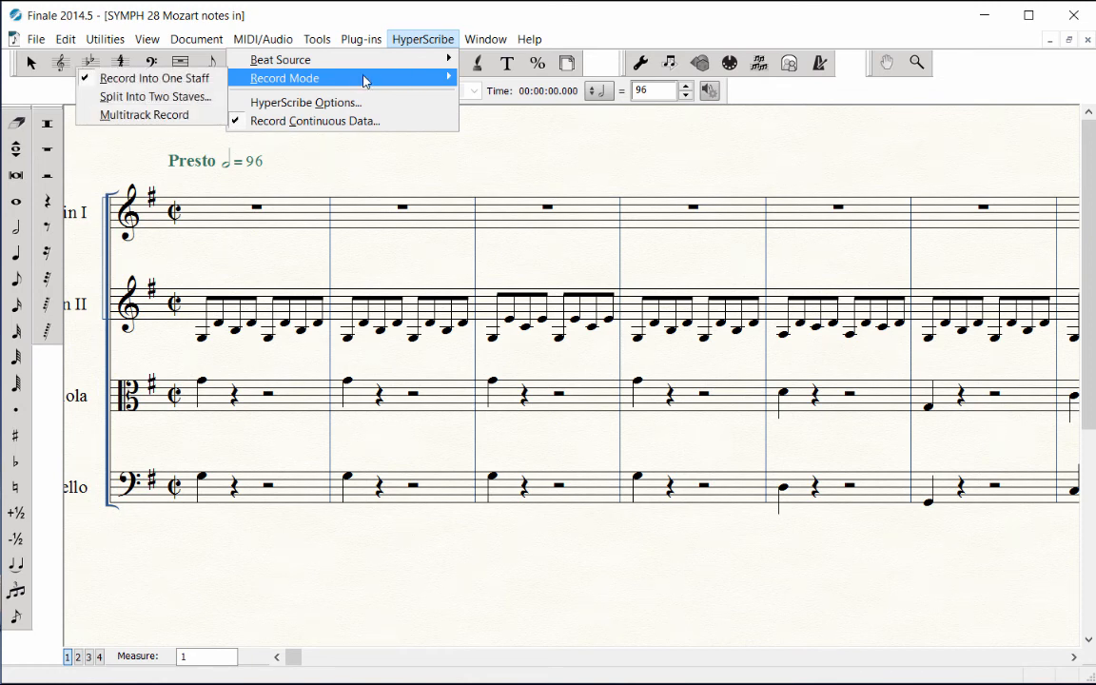
pyautogui.moveTo(152, 78)
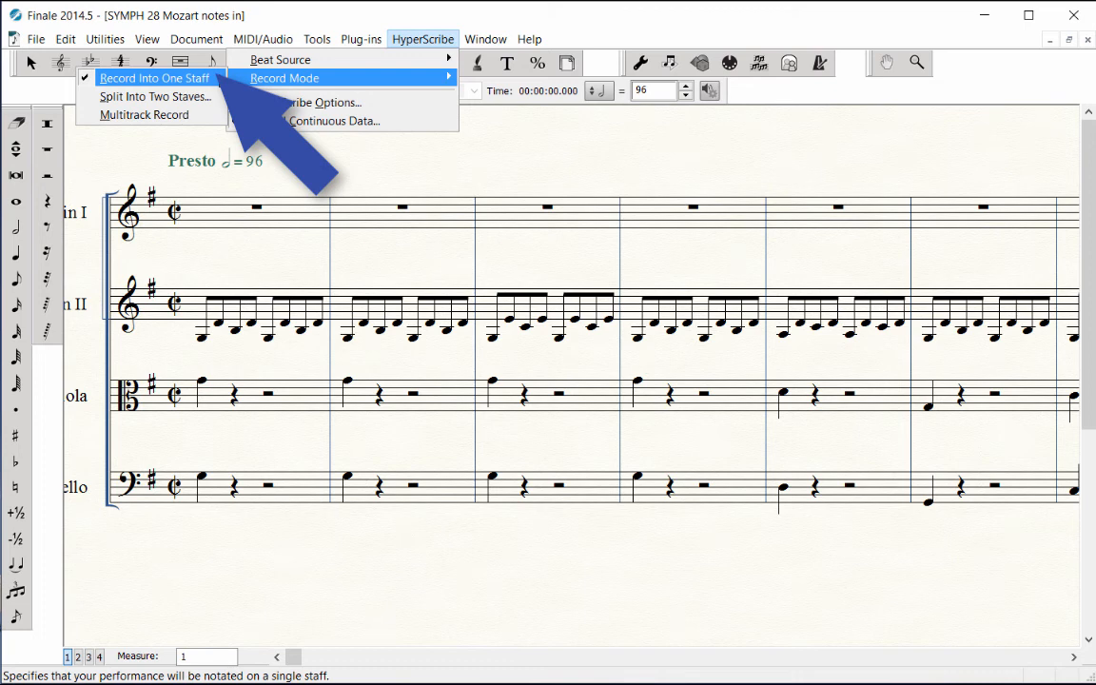
pyautogui.moveTo(157, 96)
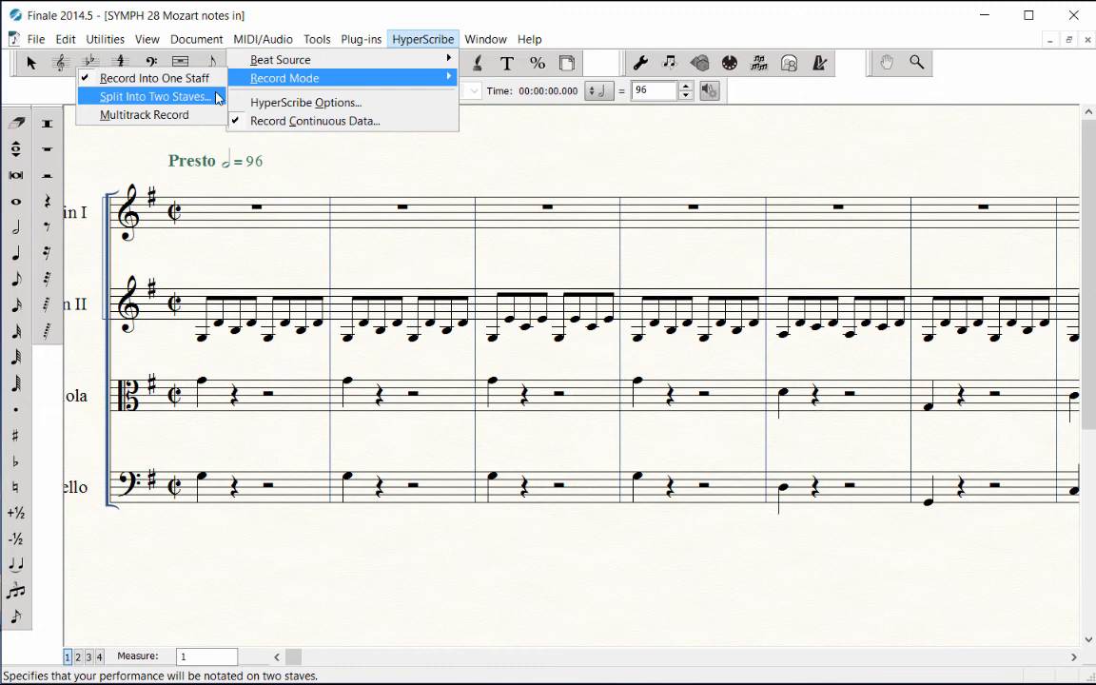
pyautogui.moveTo(154, 78)
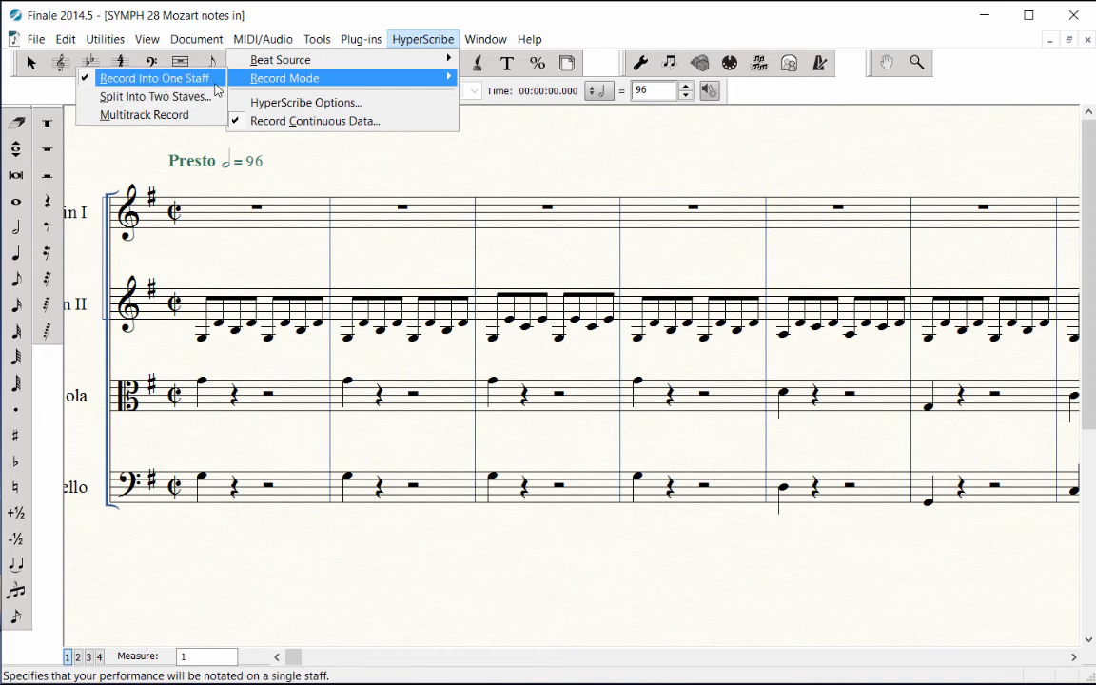
pyautogui.click(154, 78)
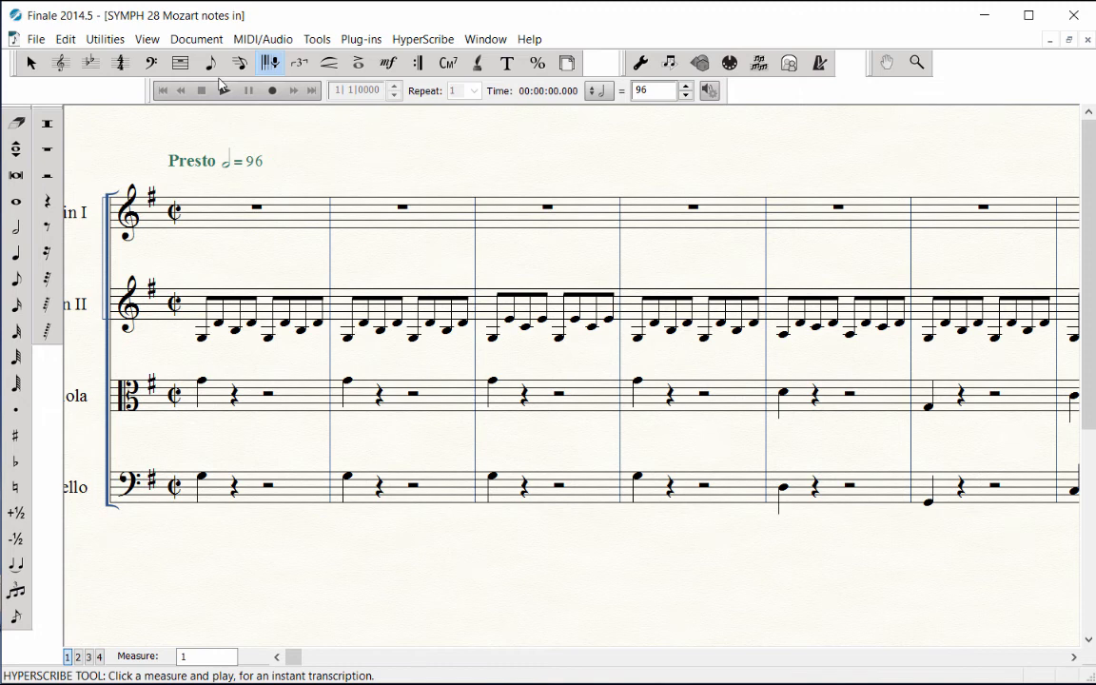
# Bring up HyperScribe Options, receiving on channel 1 with screen refresh on.
pyautogui.click(423, 39)
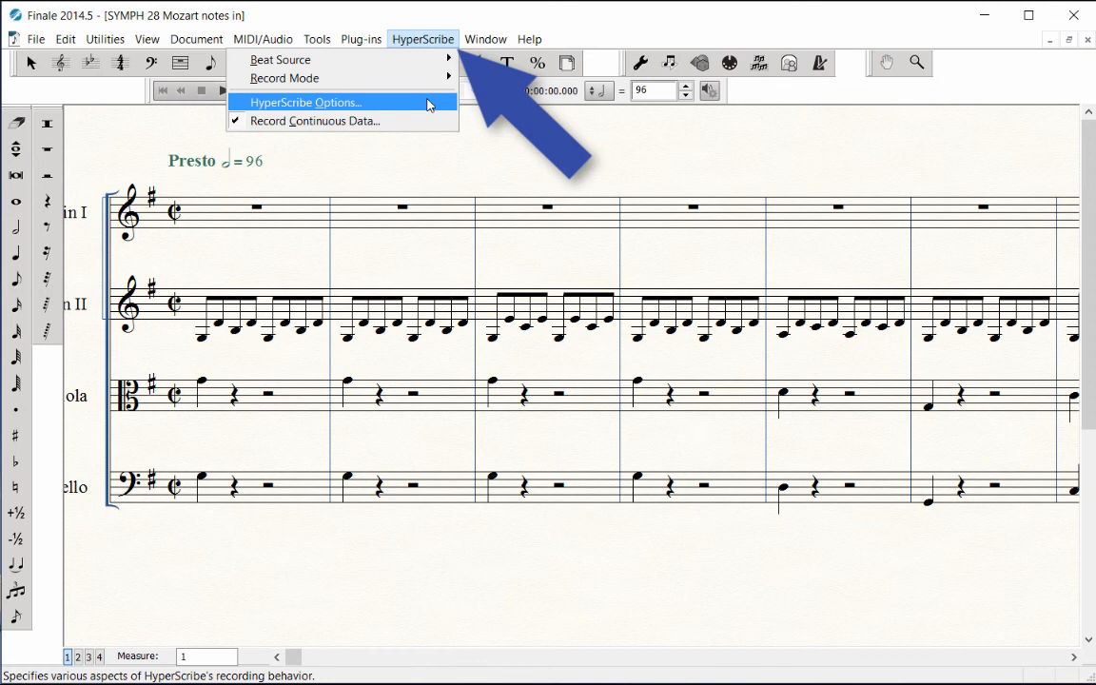
pyautogui.click(304, 101)
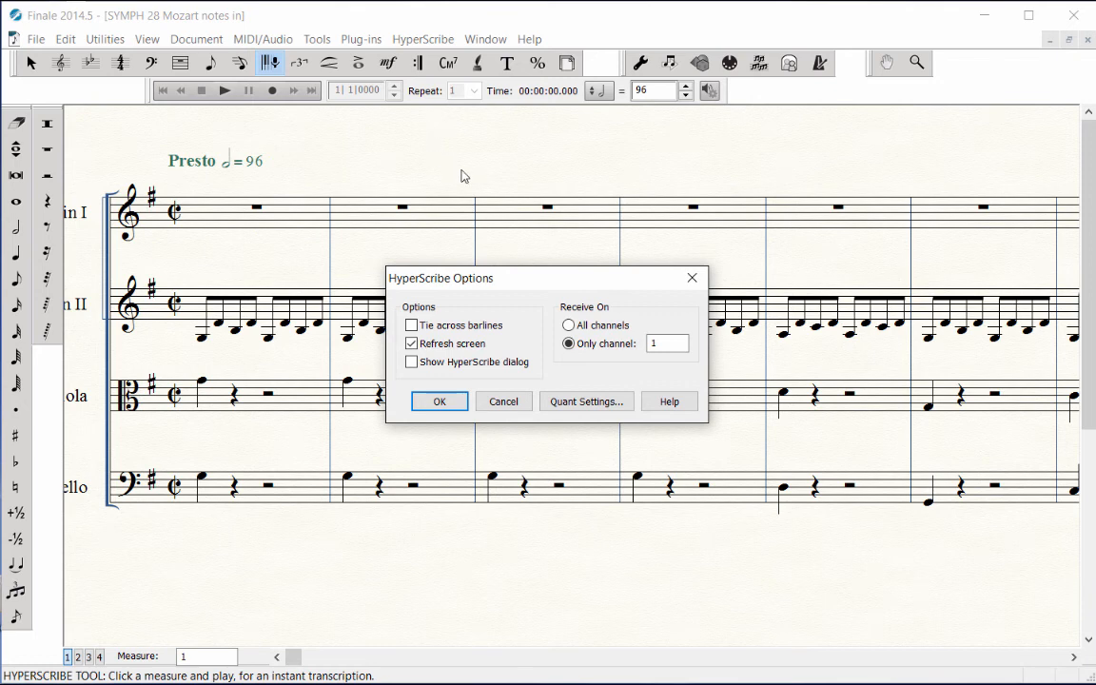
pyautogui.moveTo(614, 244)
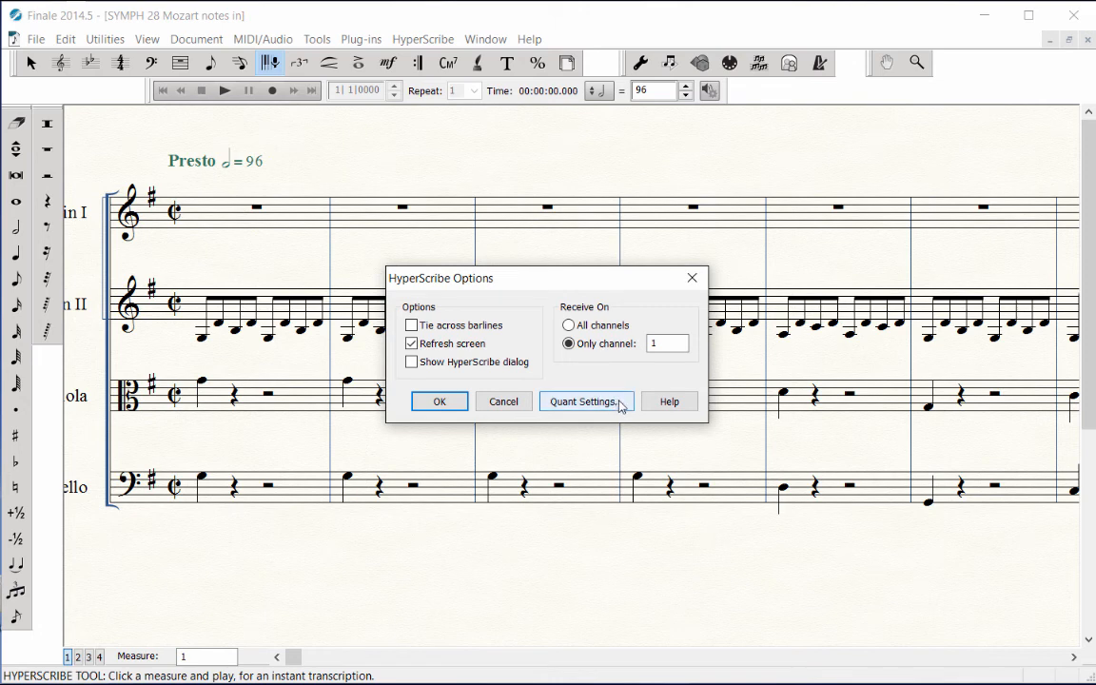
# Set HyperScribe quantization to an eighth-note smallest value, no tuplets, and confirm both dialogs.
pyautogui.click(584, 401)
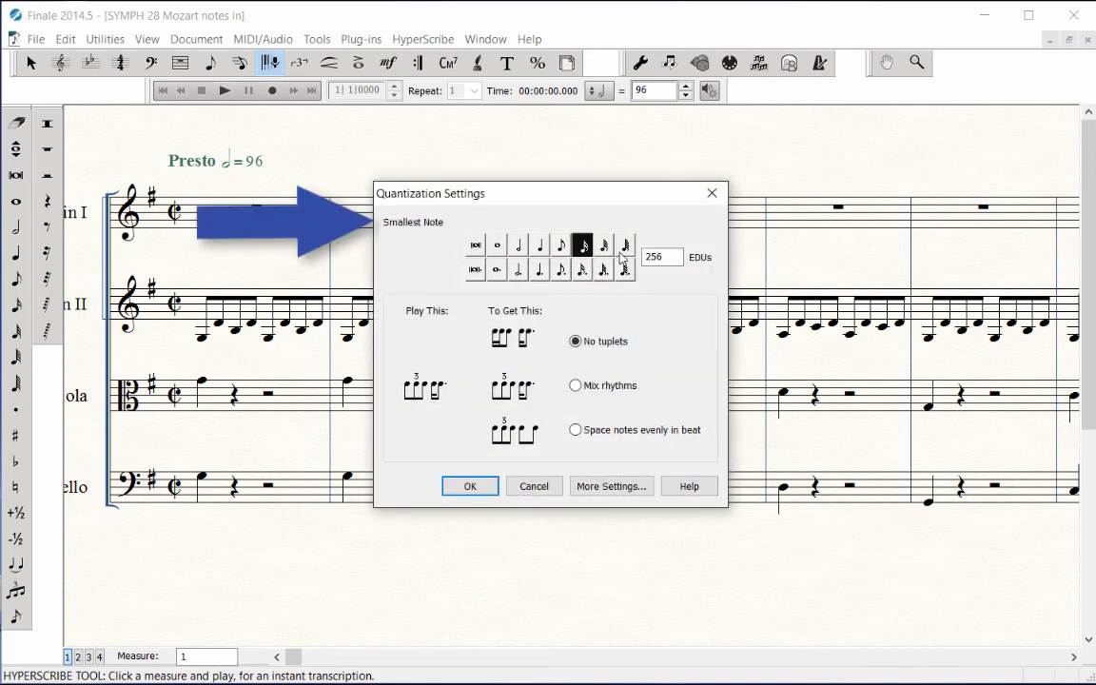
pyautogui.click(560, 245)
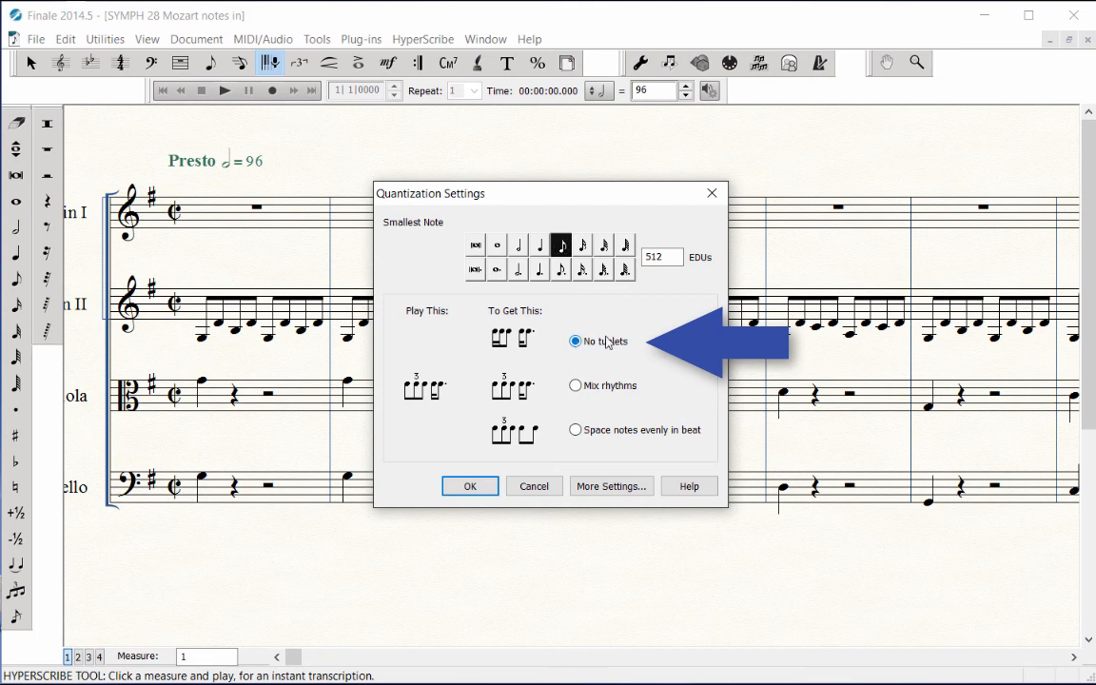
pyautogui.moveTo(645, 338)
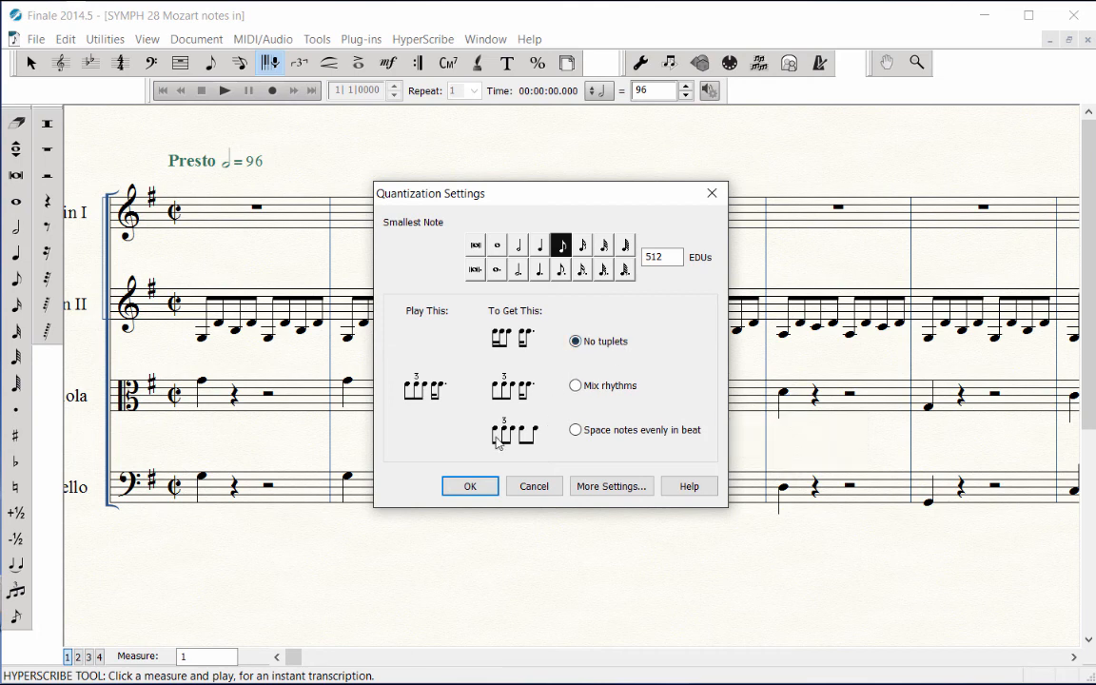
pyautogui.click(469, 485)
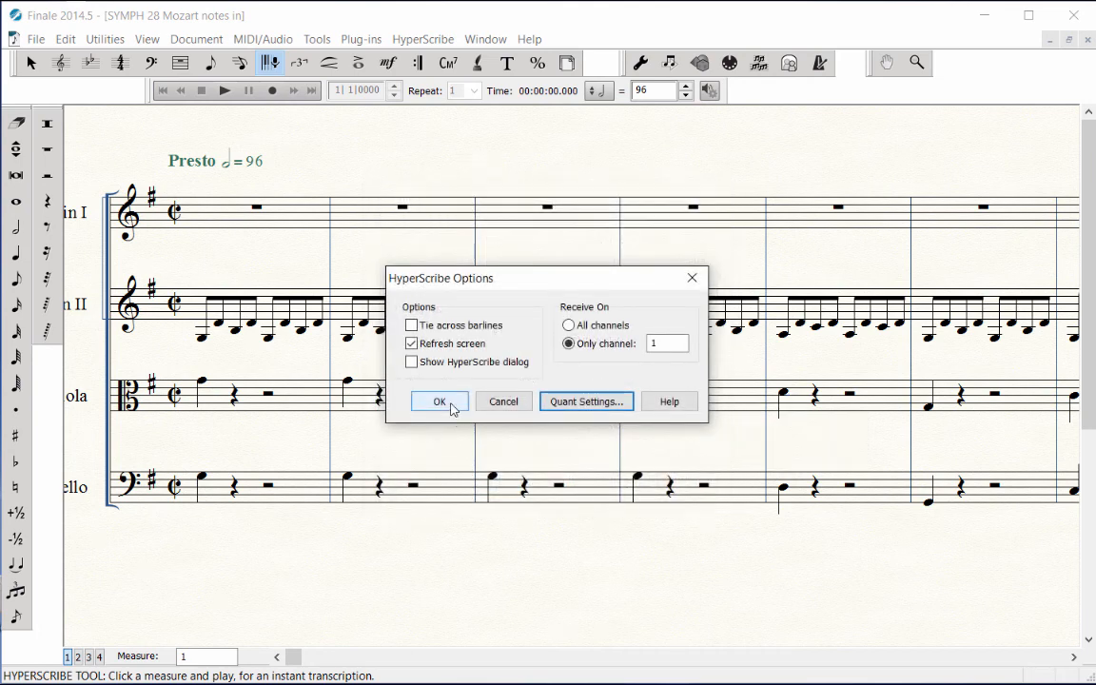
pyautogui.click(439, 401)
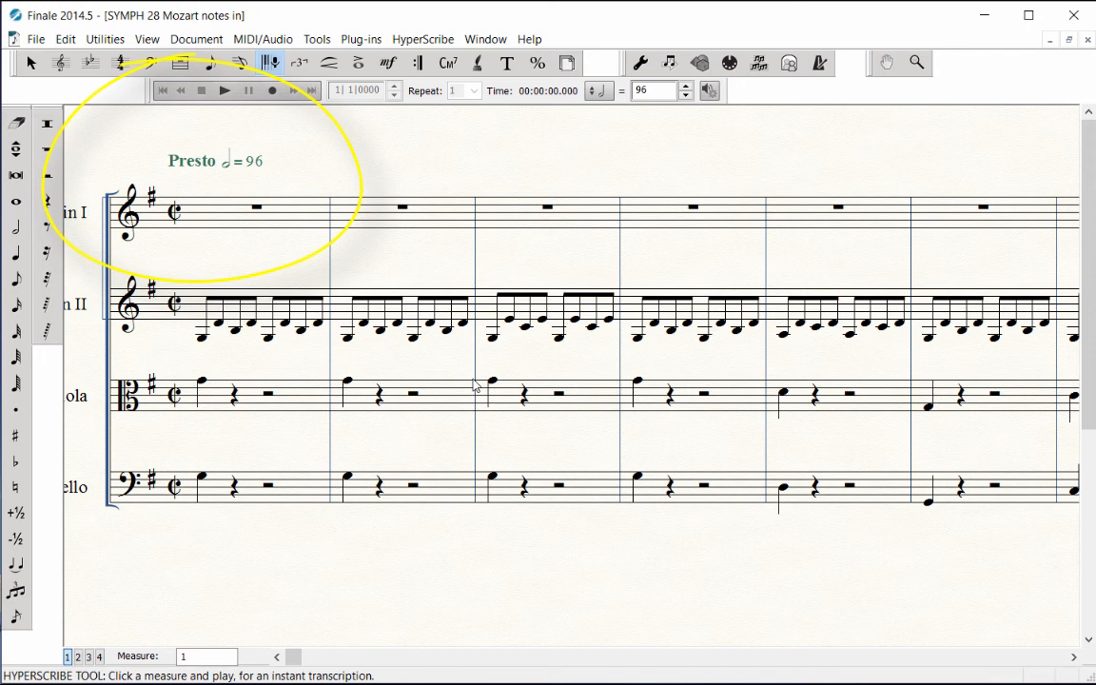
pyautogui.moveTo(476, 383)
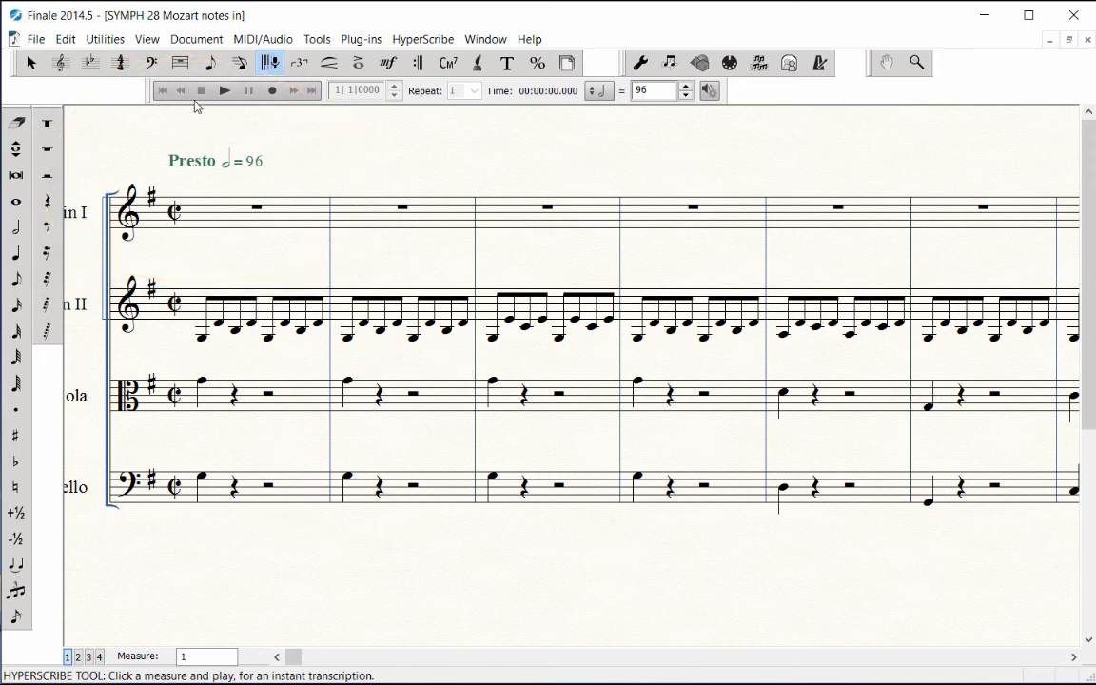
# Select and delete the Presto tempo marking above measure 1.
pyautogui.click(31, 63)
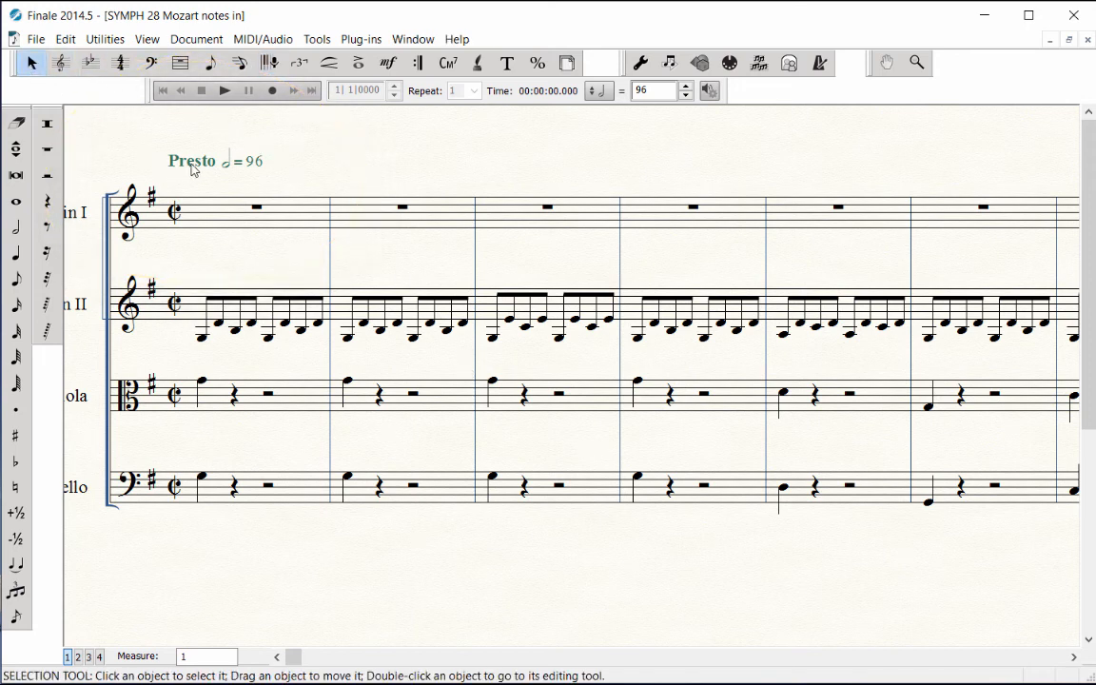
pyautogui.click(190, 160)
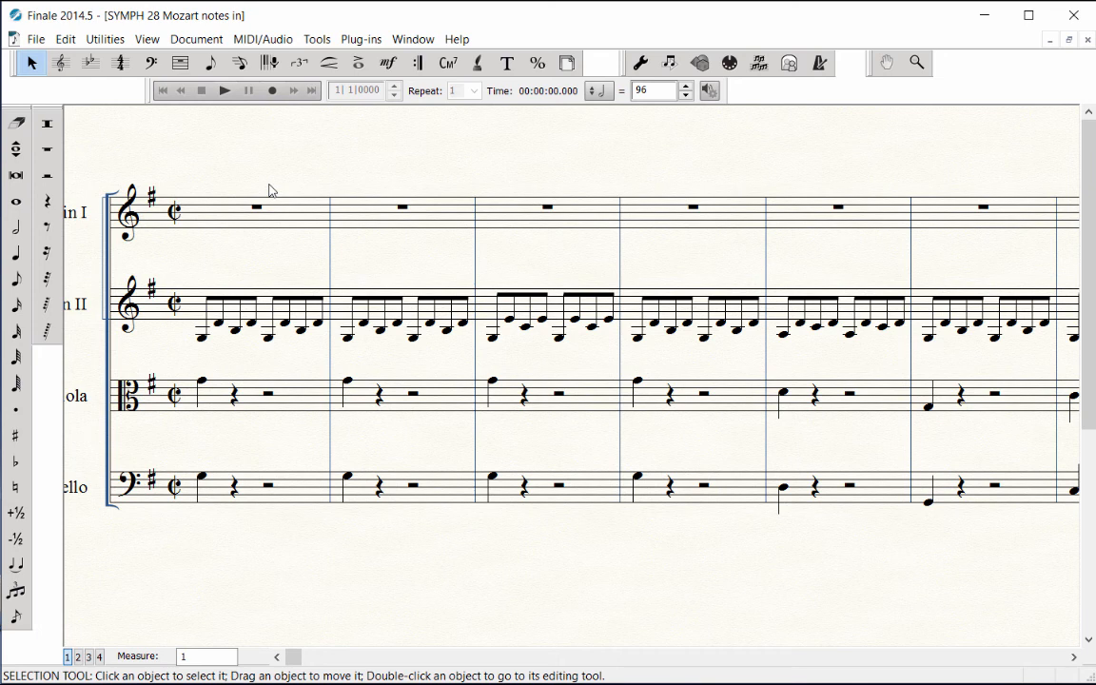
pyautogui.click(270, 63)
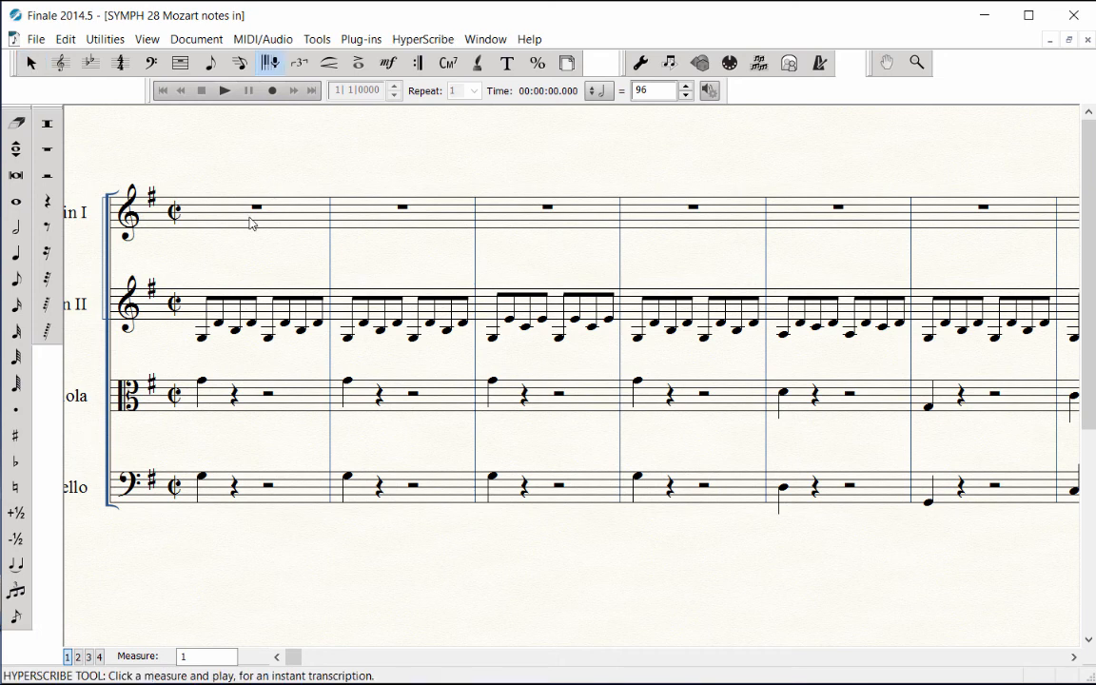
pyautogui.moveTo(237, 219)
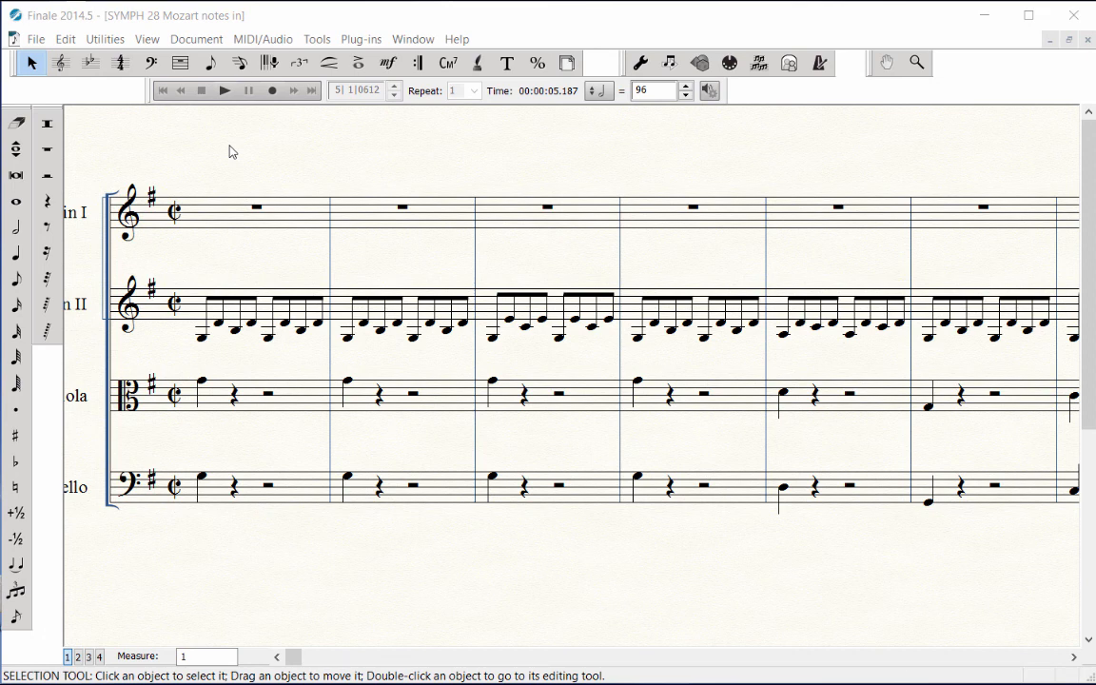
# Record the half, quarter and dotted-note melody into Violin I measures 1–4 with HyperScribe.
pyautogui.click(270, 63)
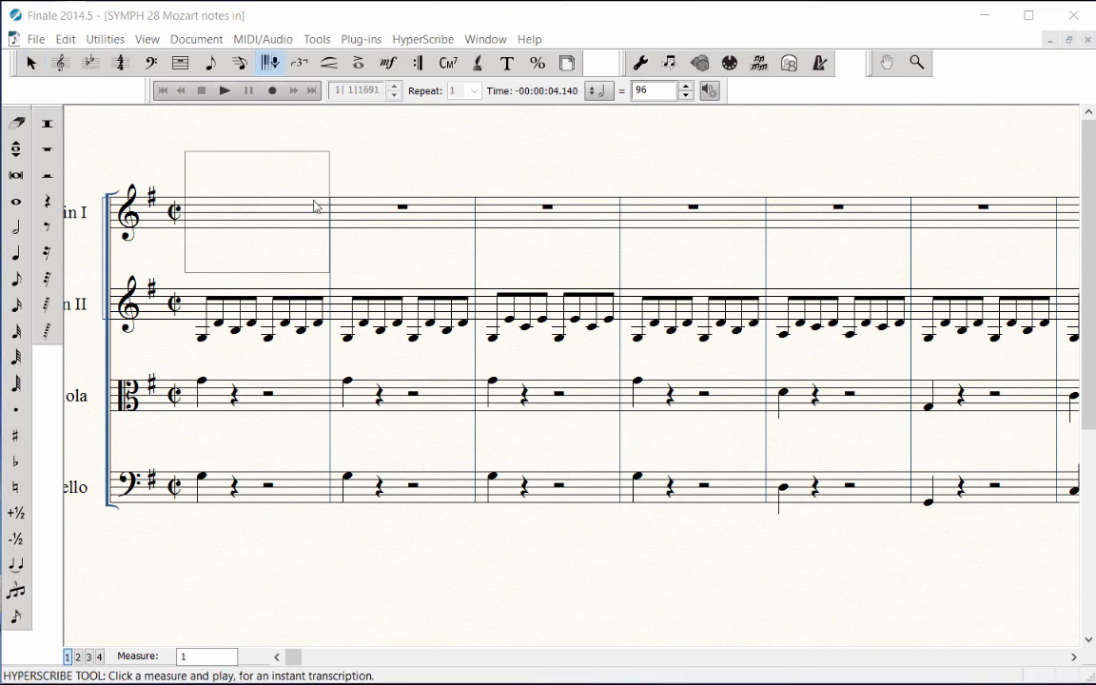
pyautogui.moveTo(348, 167)
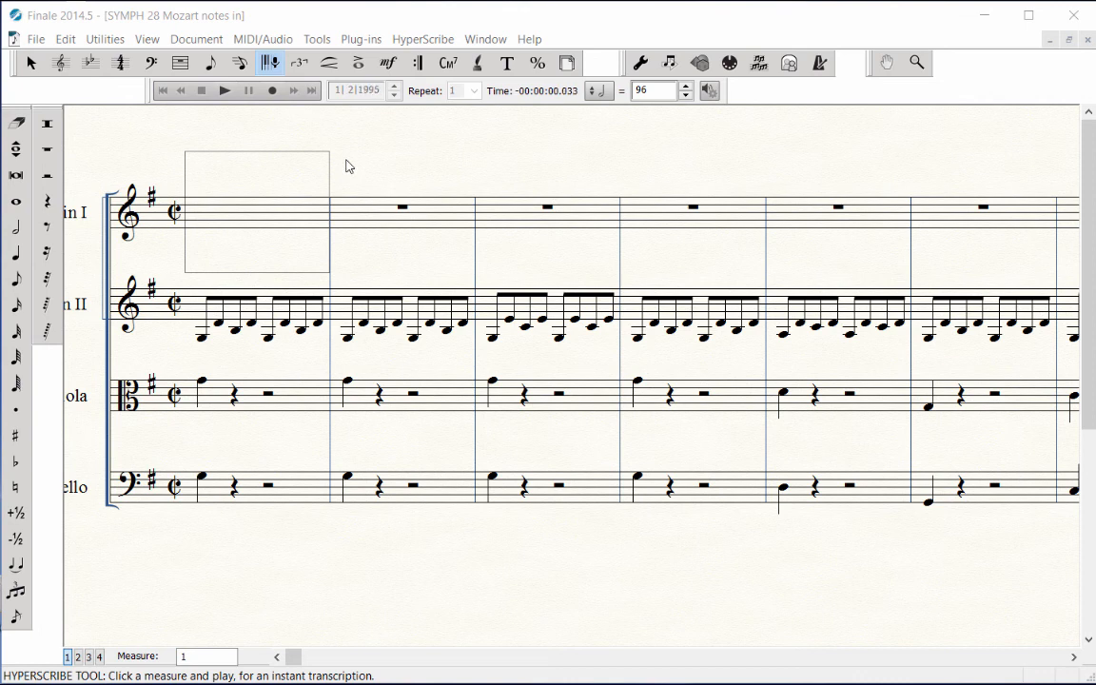
pyautogui.click(225, 90)
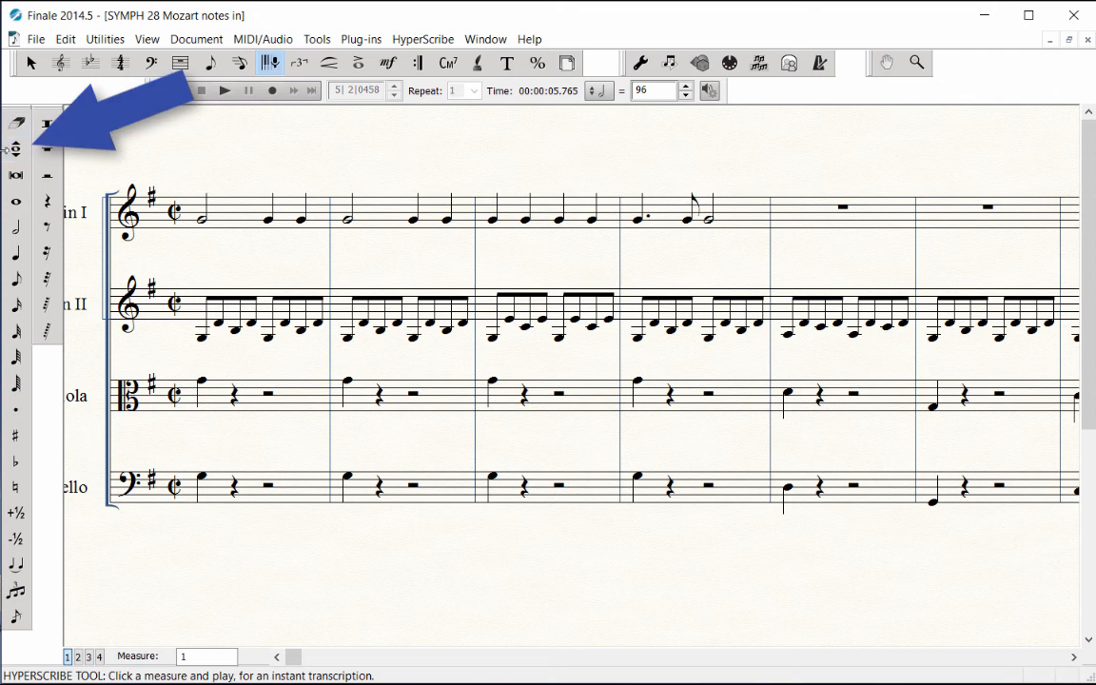
# Repitch the recorded Violin I notes in measures 1–4 without changing rhythms.
pyautogui.click(16, 150)
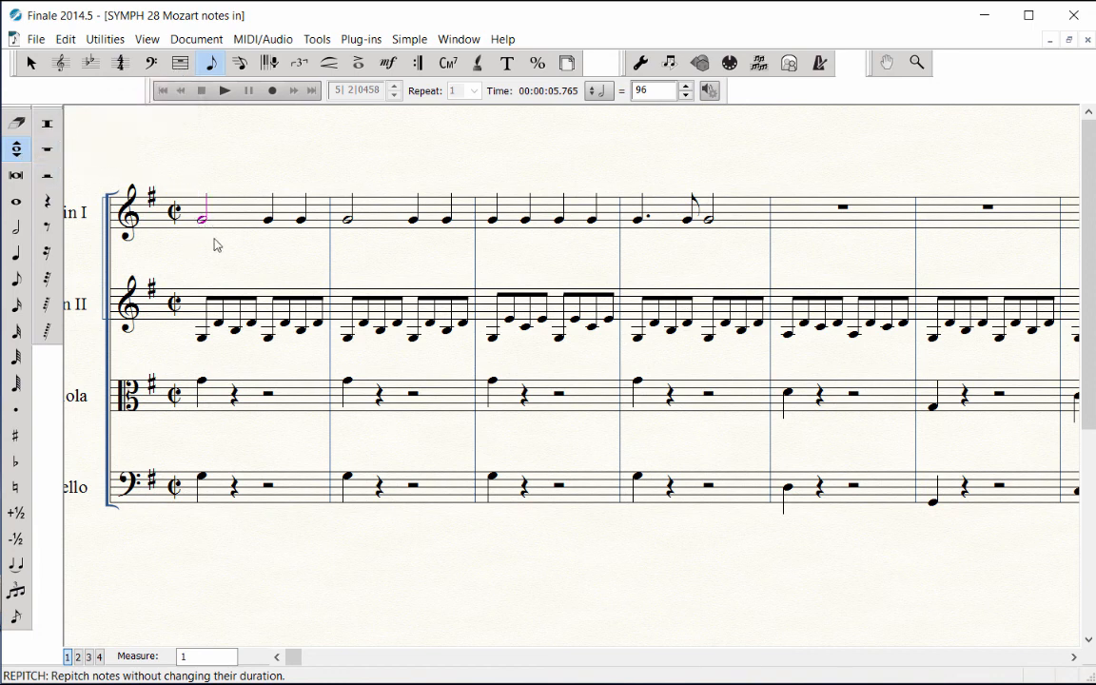
pyautogui.moveTo(214, 243)
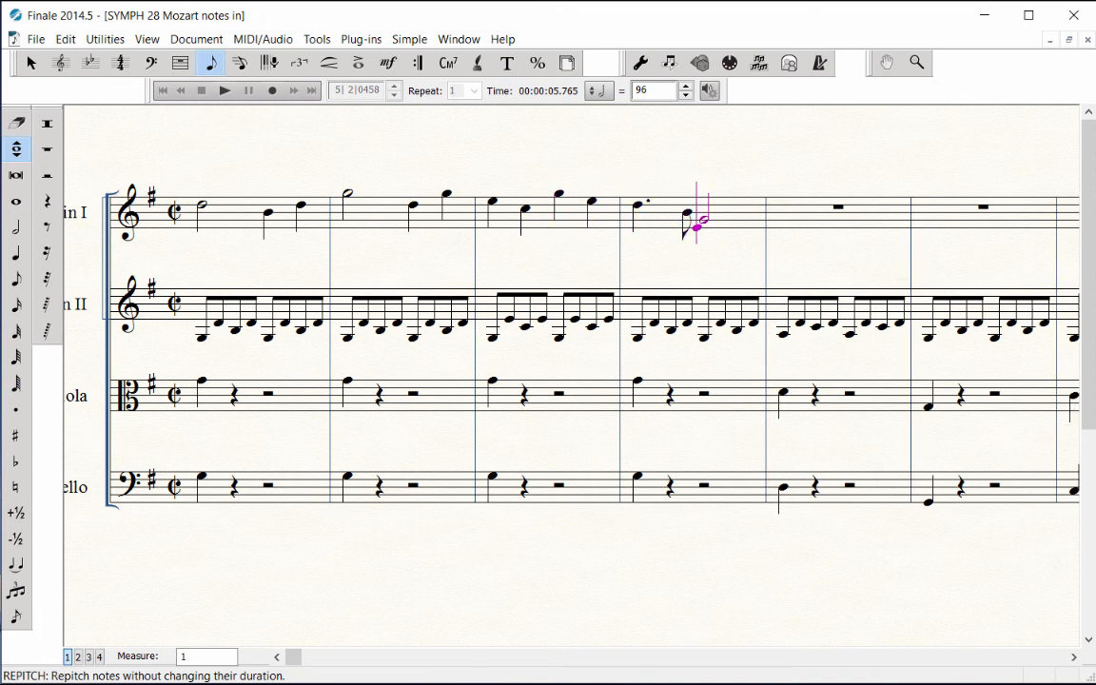
pyautogui.moveTo(332, 107)
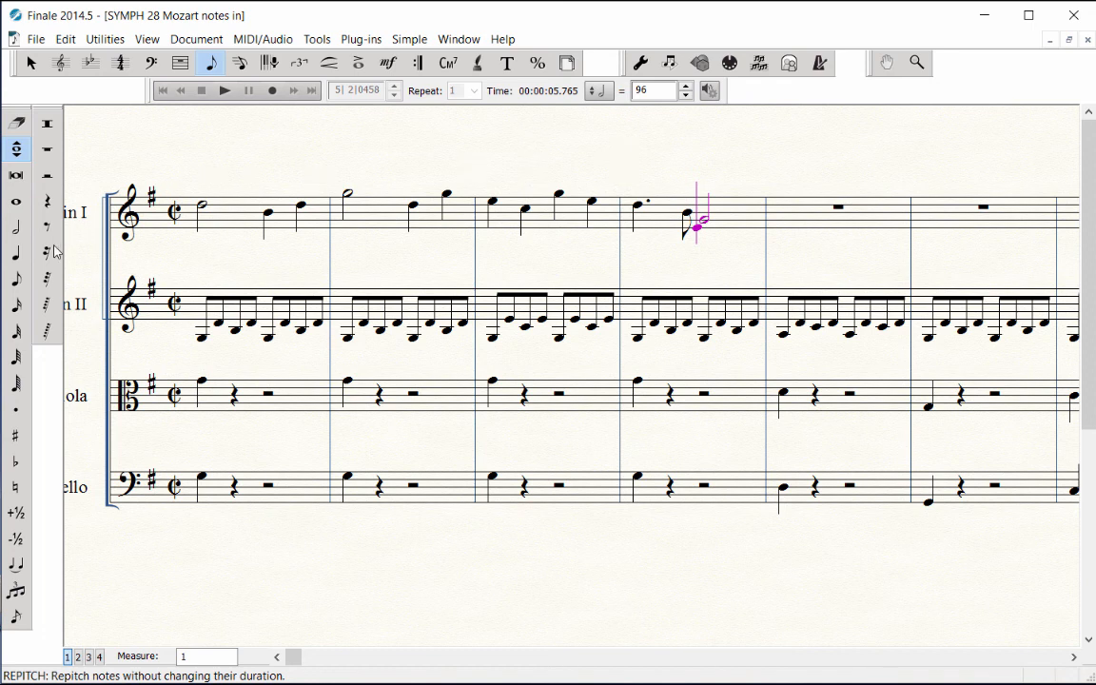
pyautogui.click(16, 253)
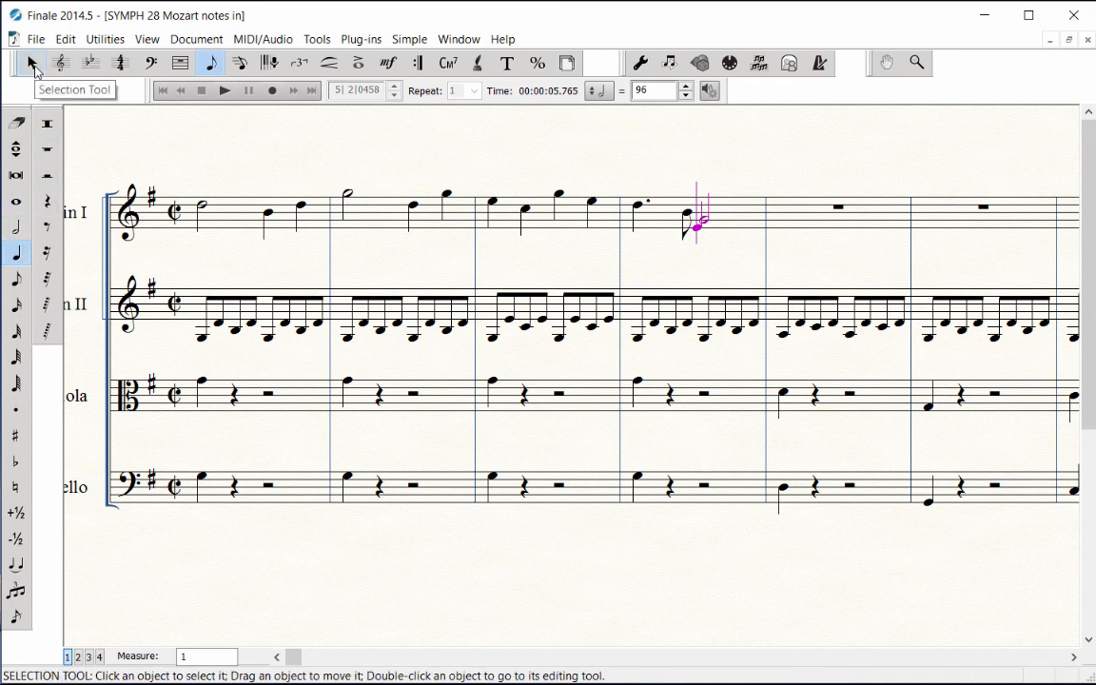
# Remove the flat from the Violin I eighth note in measure 4 using Simple Entry.
pyautogui.click(16, 63)
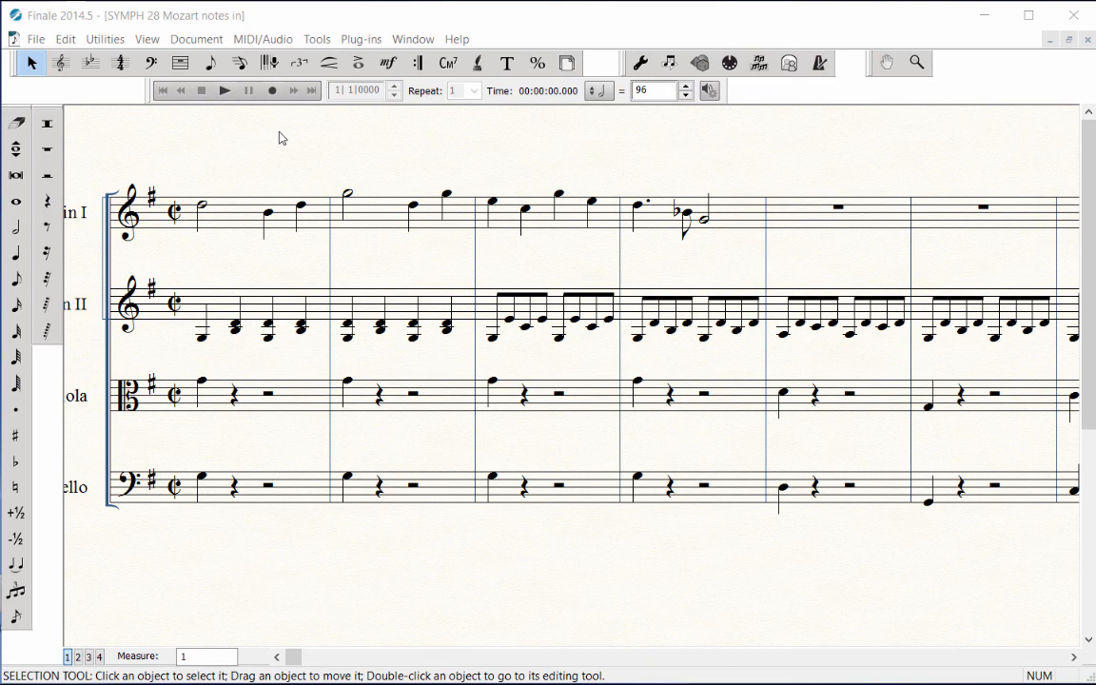
pyautogui.click(210, 63)
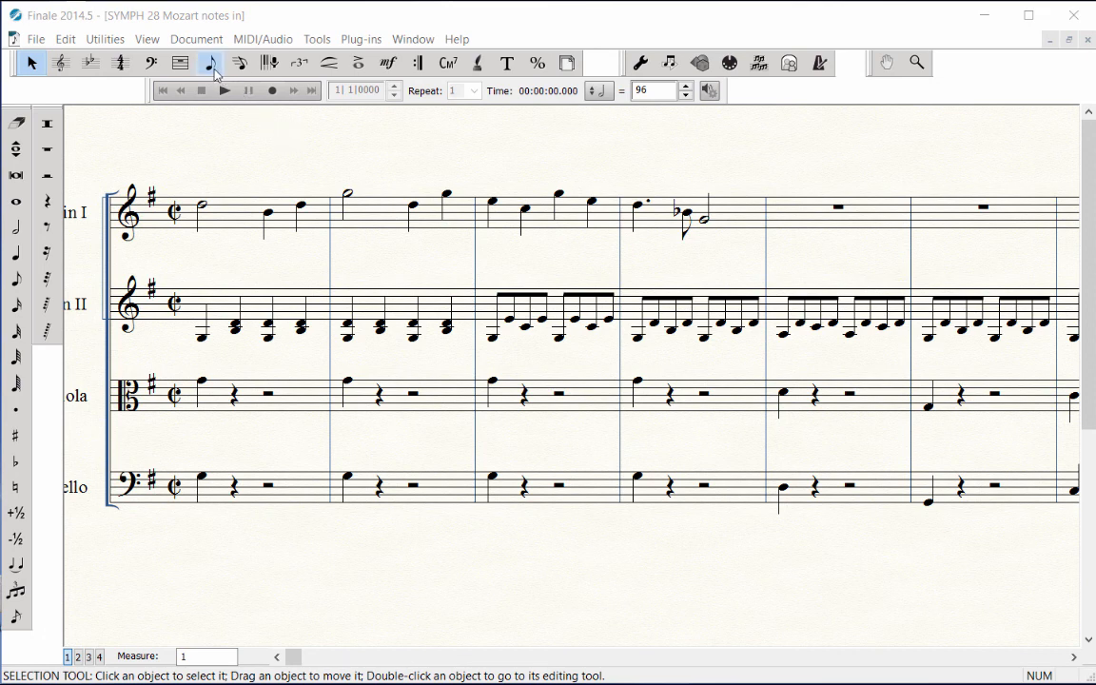
pyautogui.click(208, 62)
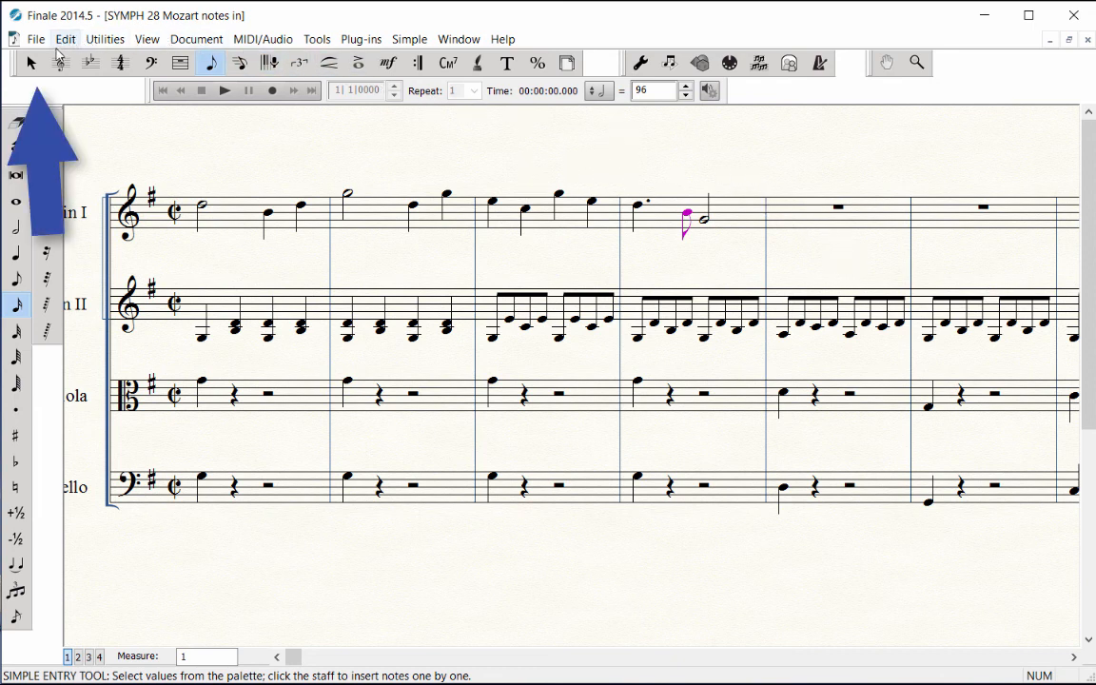
pyautogui.click(29, 62)
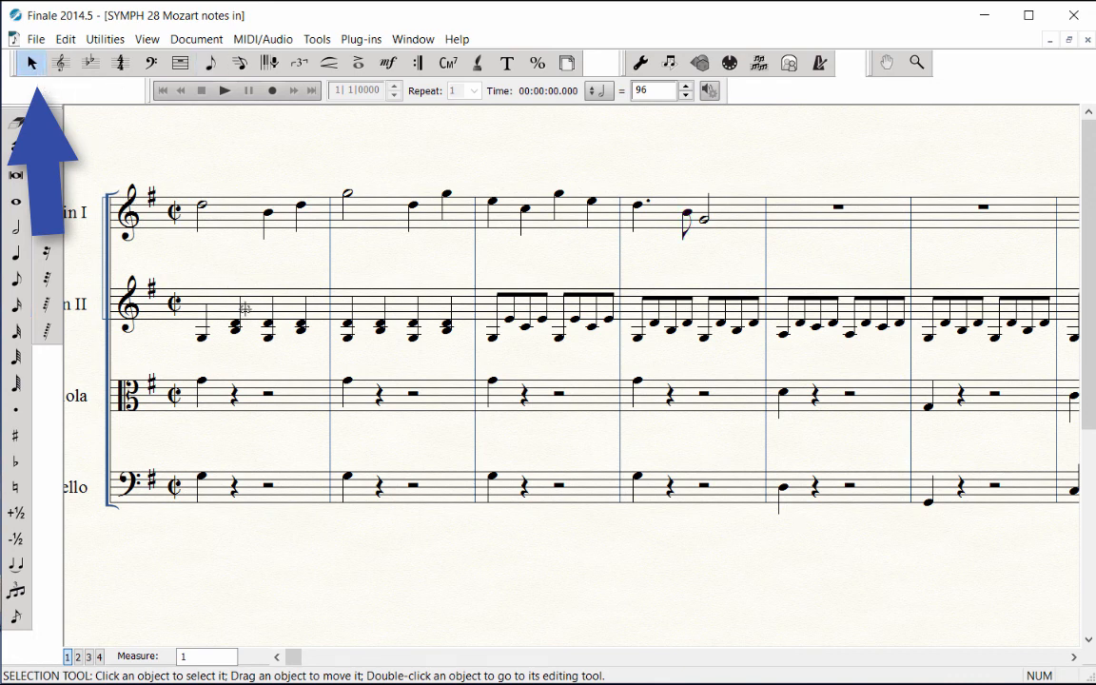
# Select Violin II measures 1–2 and set quantization smallest note to an eighth (512 EDUs).
pyautogui.moveTo(190, 303); pyautogui.dragTo(474, 302)
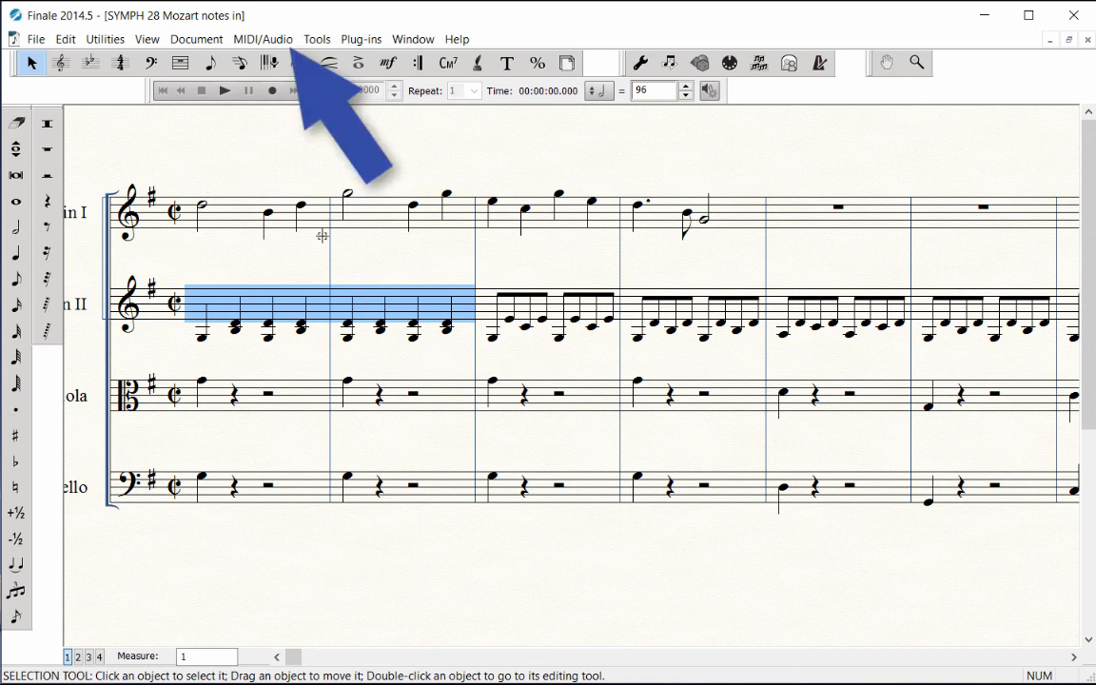
pyautogui.click(263, 39)
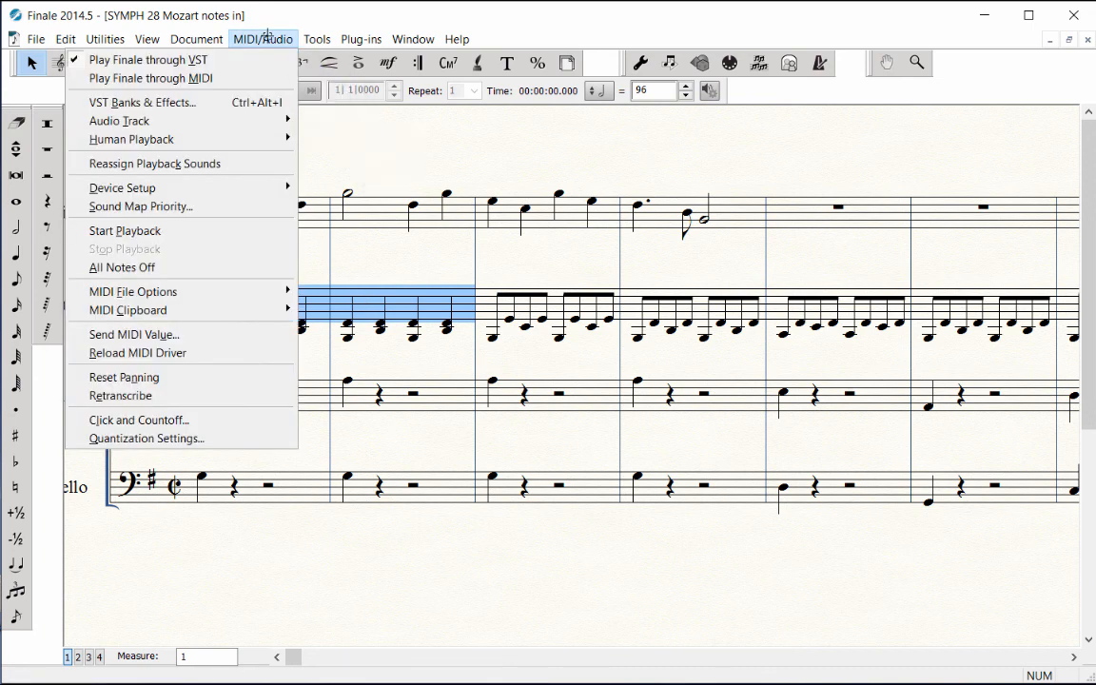
pyautogui.click(146, 439)
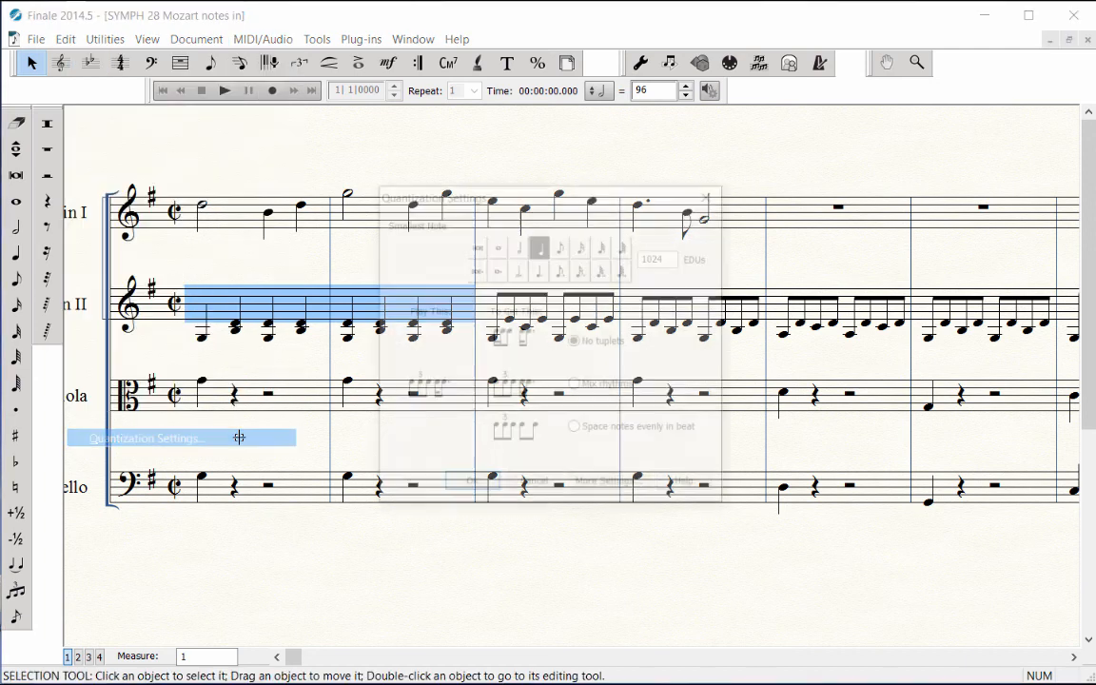
pyautogui.click(148, 438)
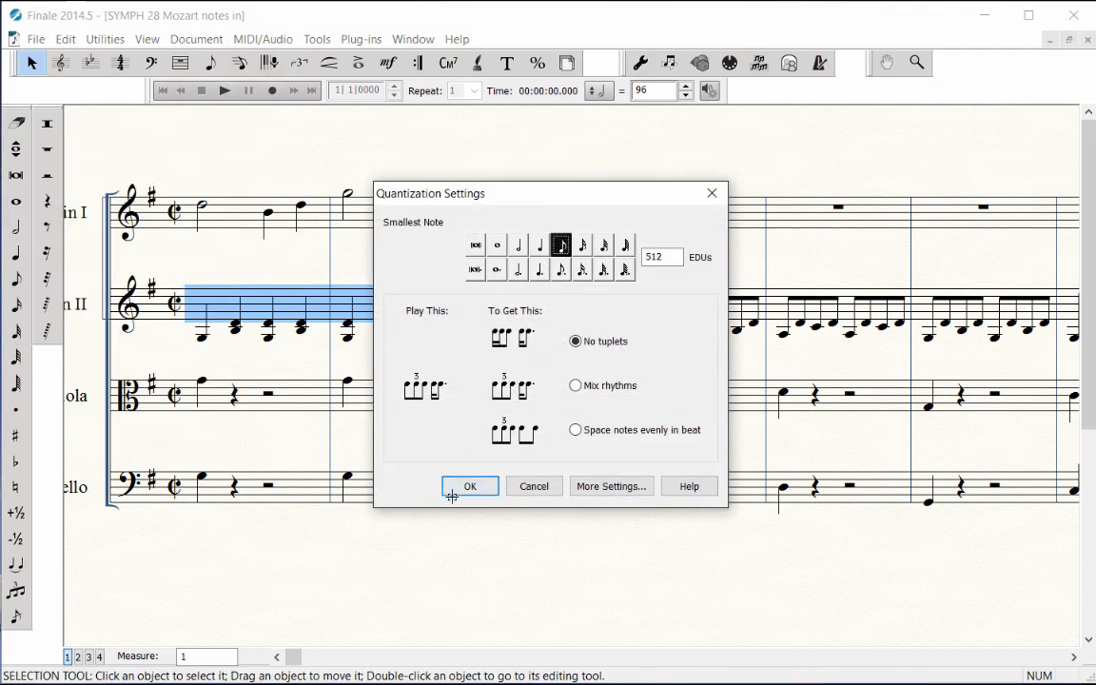
pyautogui.click(470, 486)
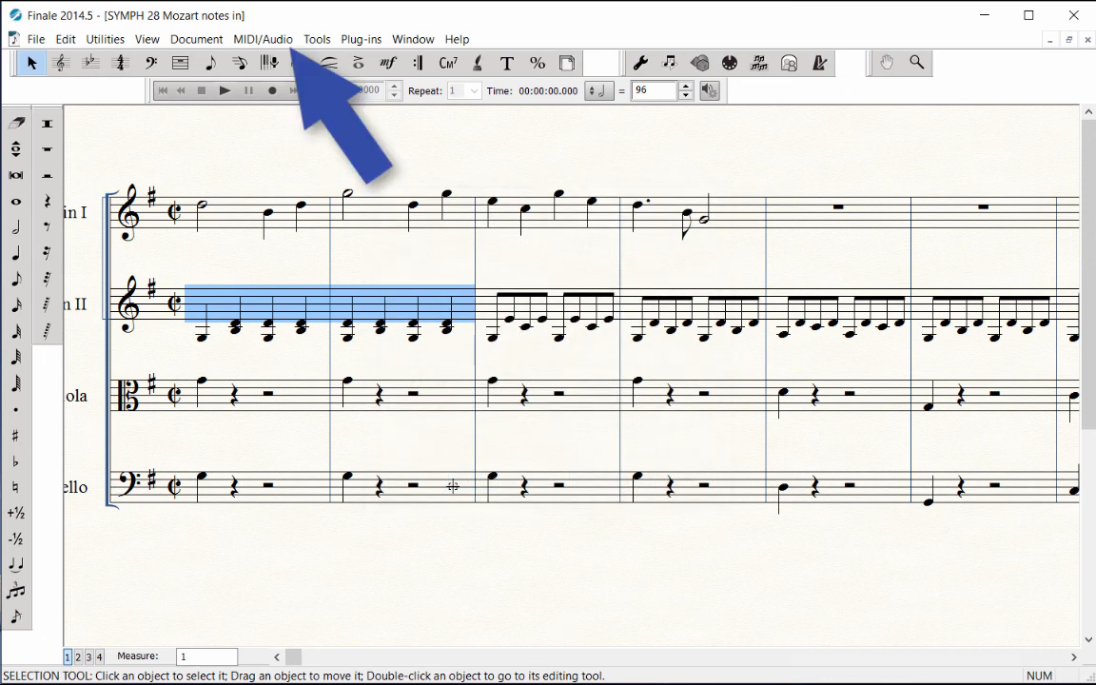
pyautogui.click(262, 39)
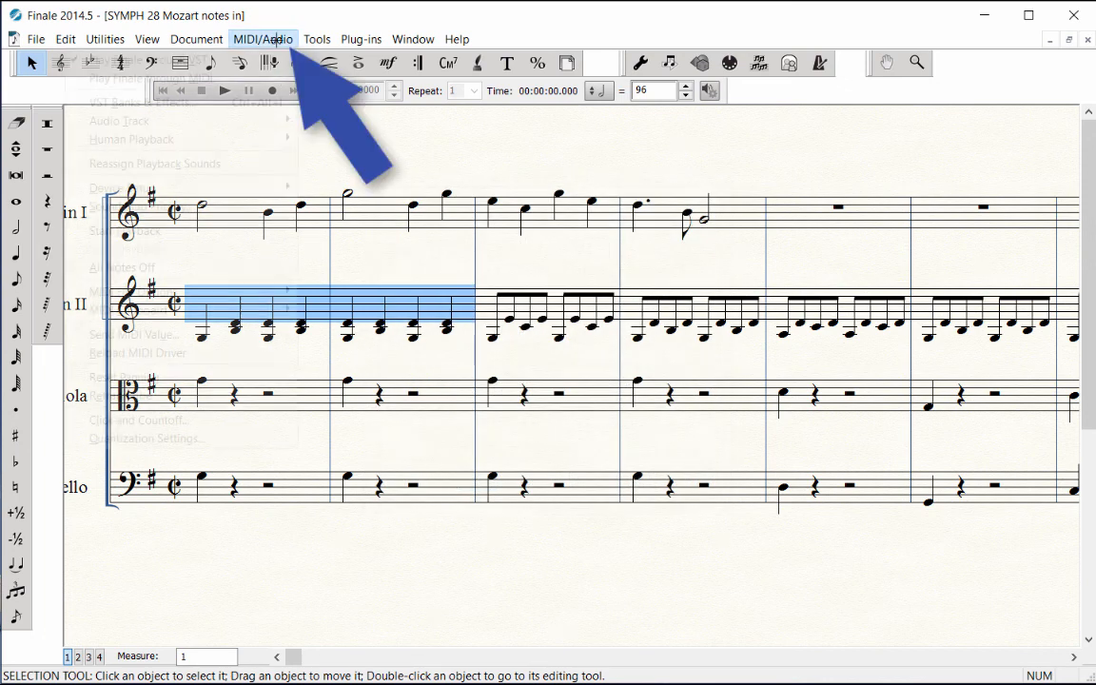
pyautogui.click(262, 39)
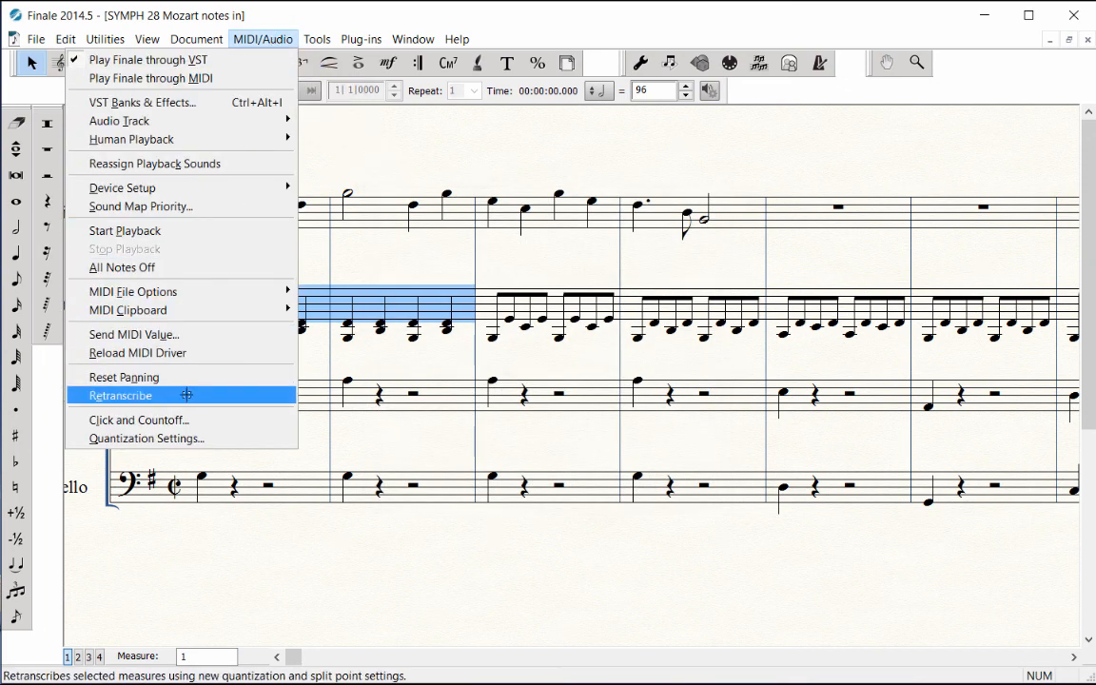
# Retranscribe Violin II measures 1–2 and reassign the Presto half note = 96 tempo mark.
pyautogui.click(120, 395)
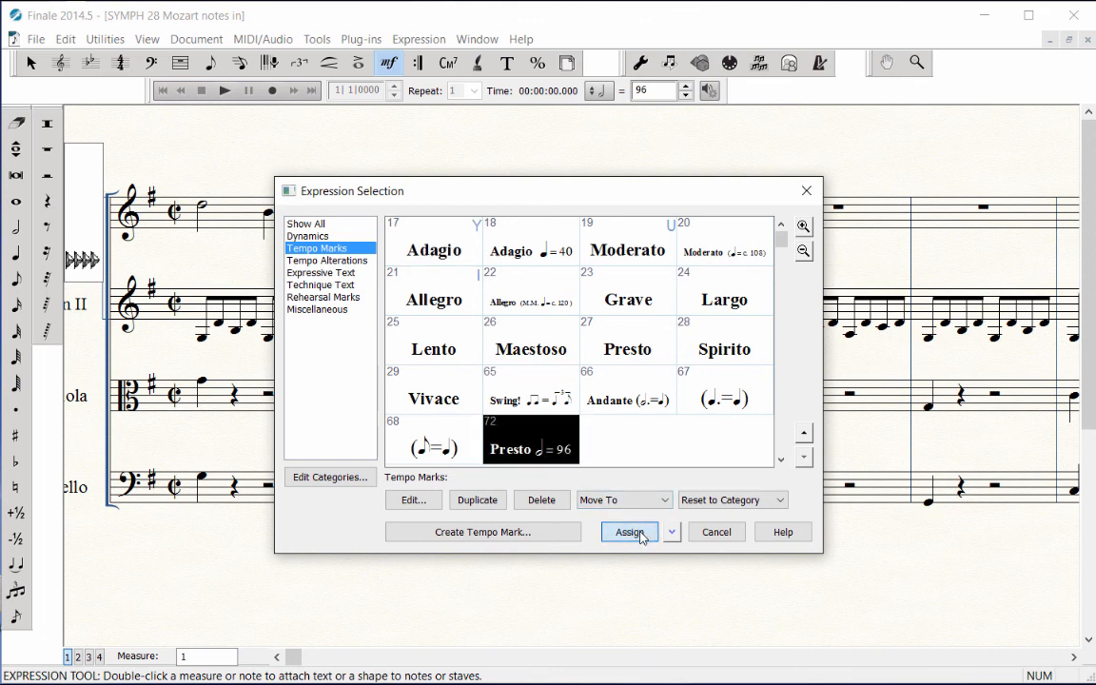
pyautogui.click(629, 532)
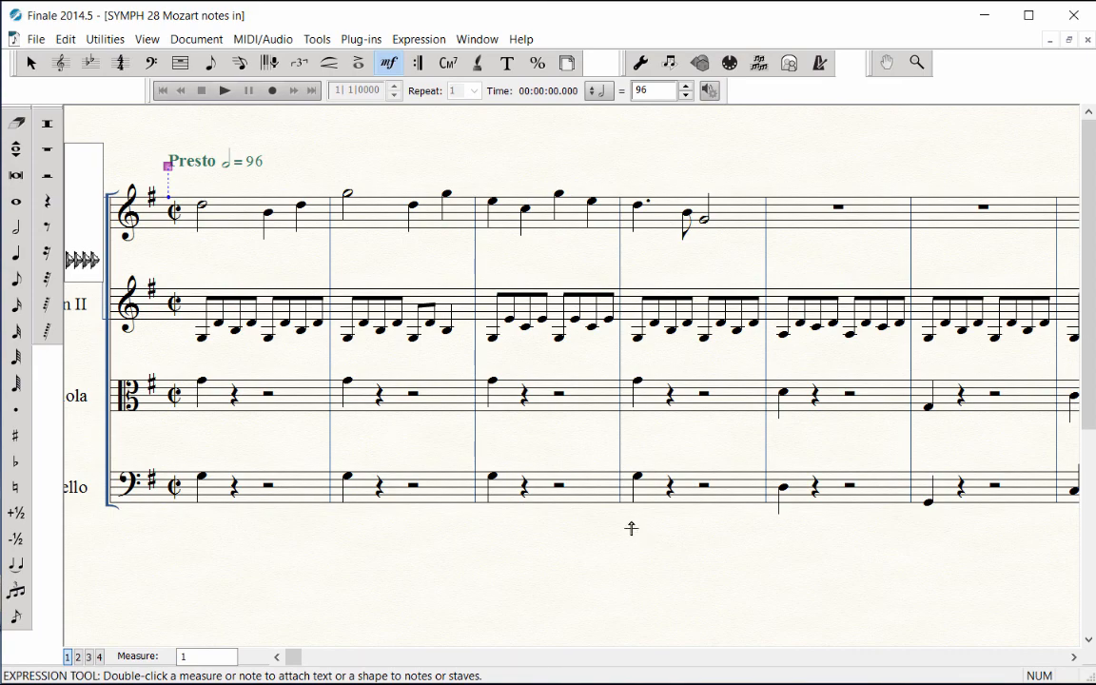